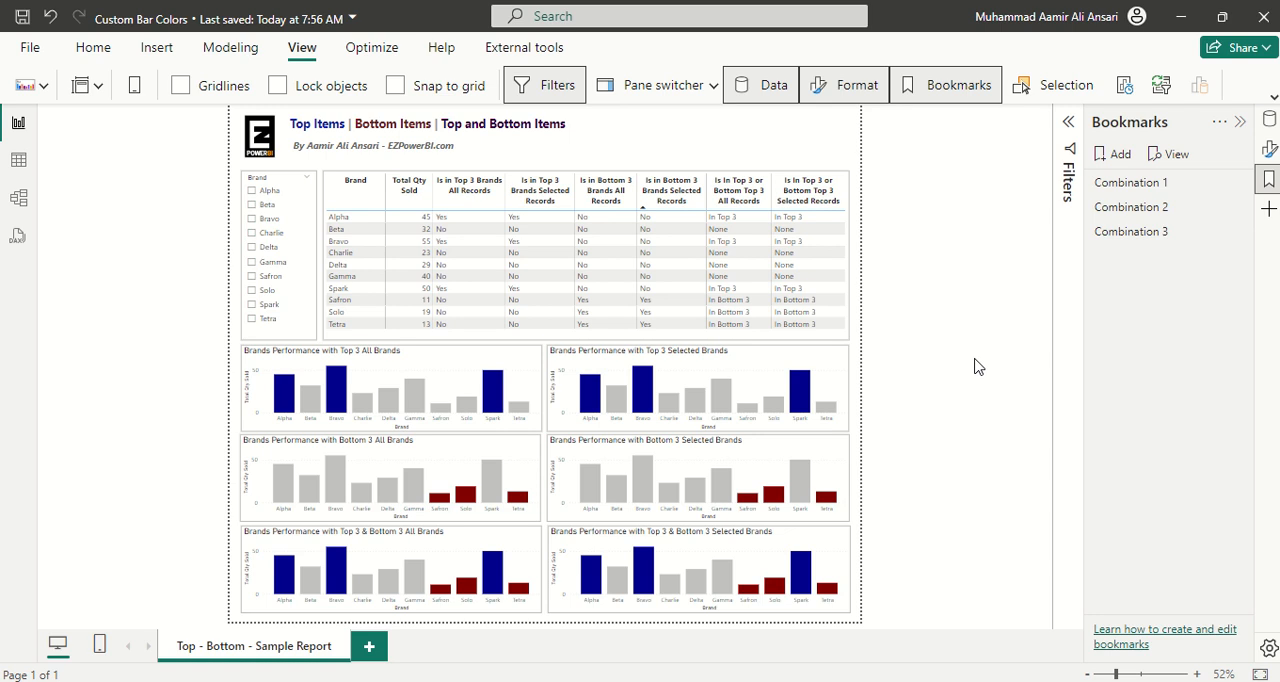
{"action": "mouse_move", "coordinate": [748, 178]}
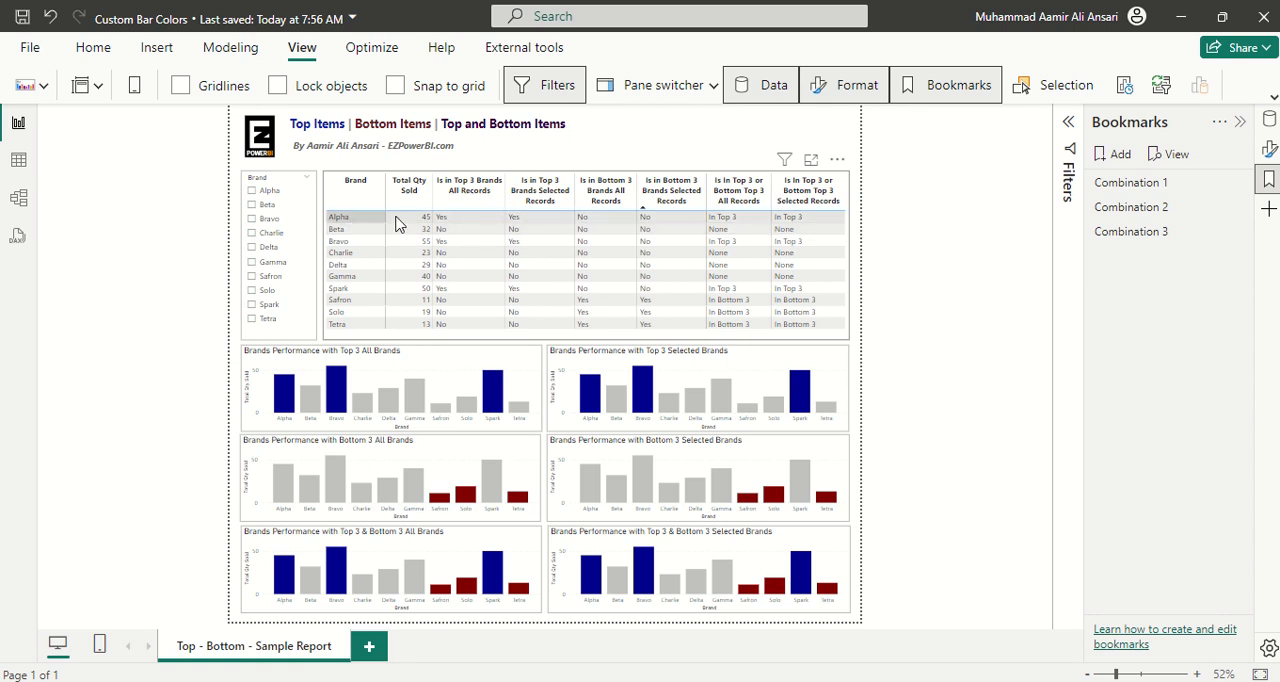
{"action": "mouse_move", "coordinate": [812, 160]}
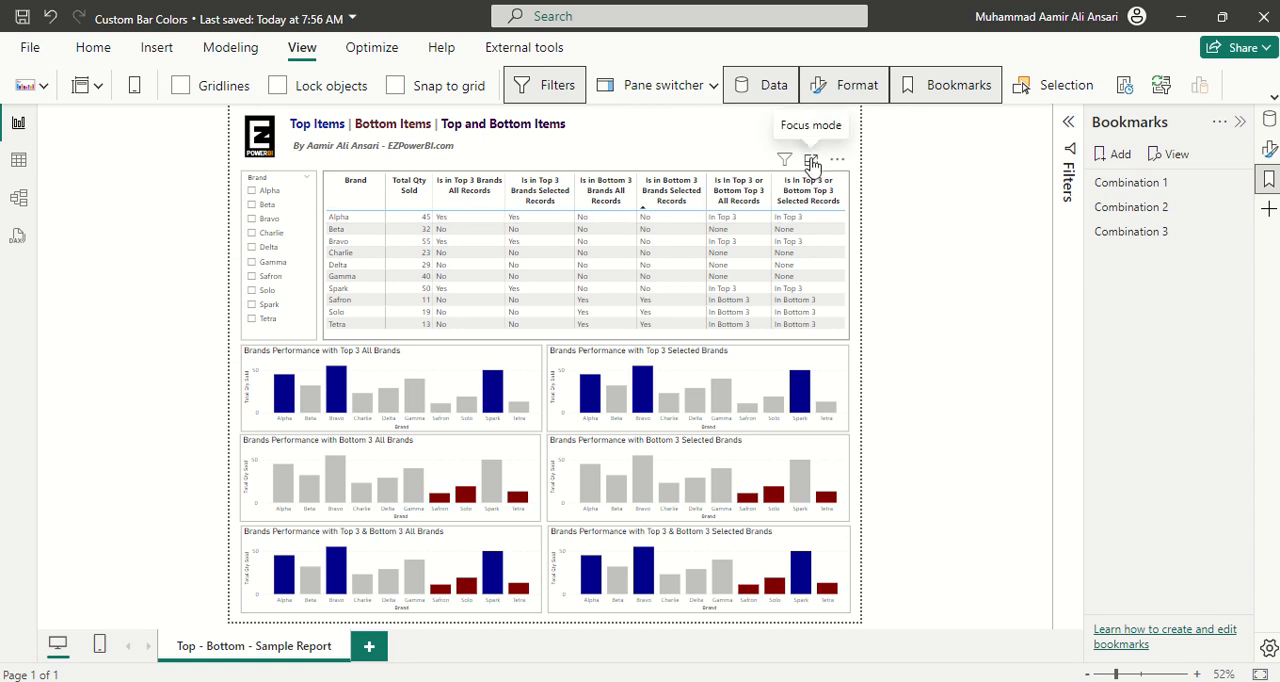
Enlarge the brand table in Focus mode to read its Top 3 and Bottom 3 flag columns
{"action": "left_click", "coordinate": [812, 160]}
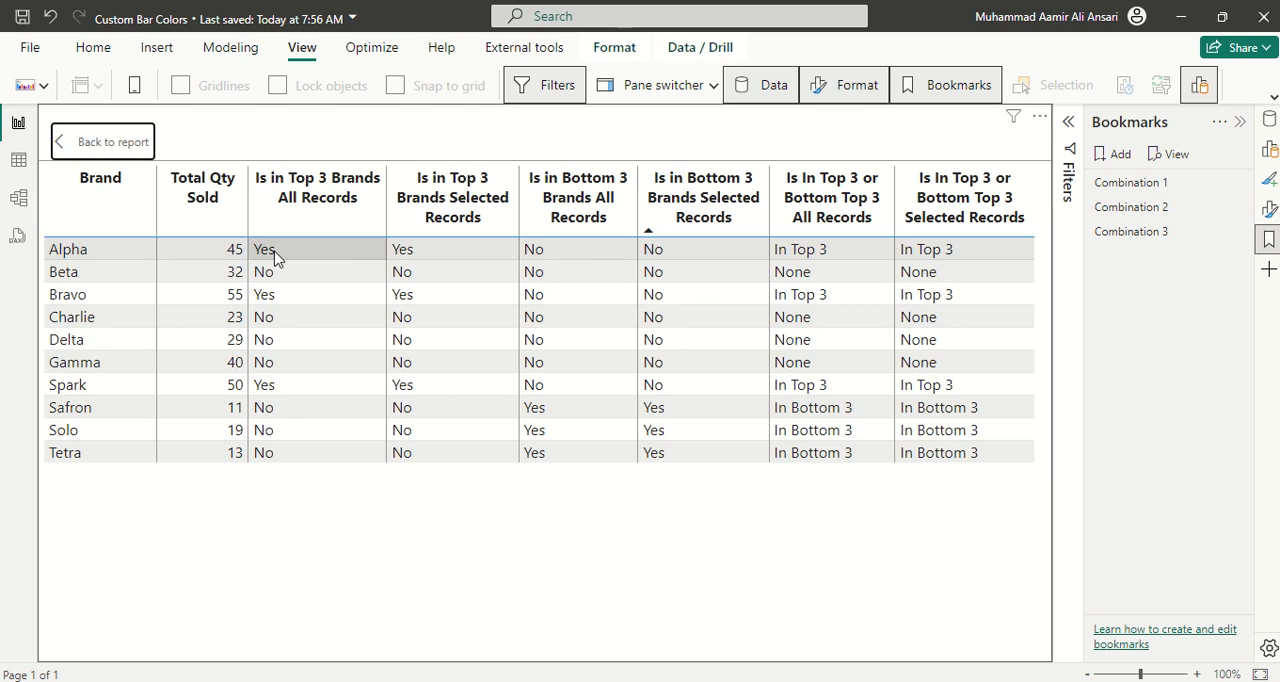
{"action": "mouse_move", "coordinate": [276, 392]}
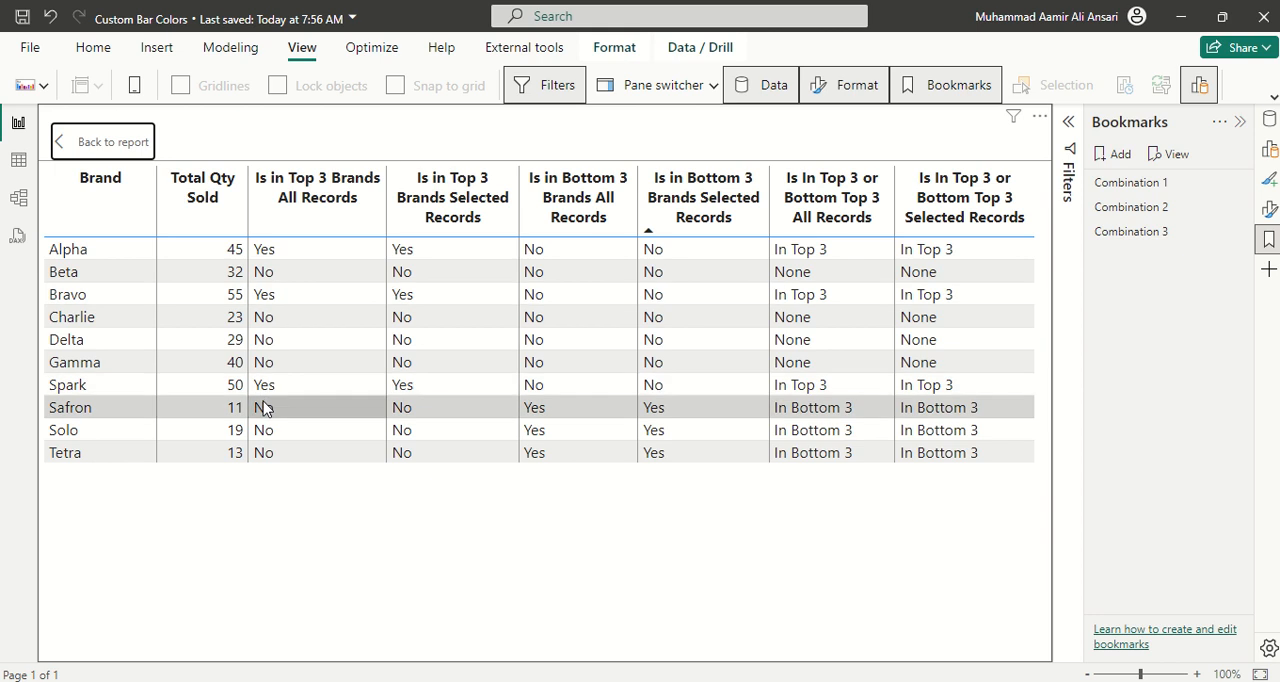
{"action": "mouse_move", "coordinate": [436, 272]}
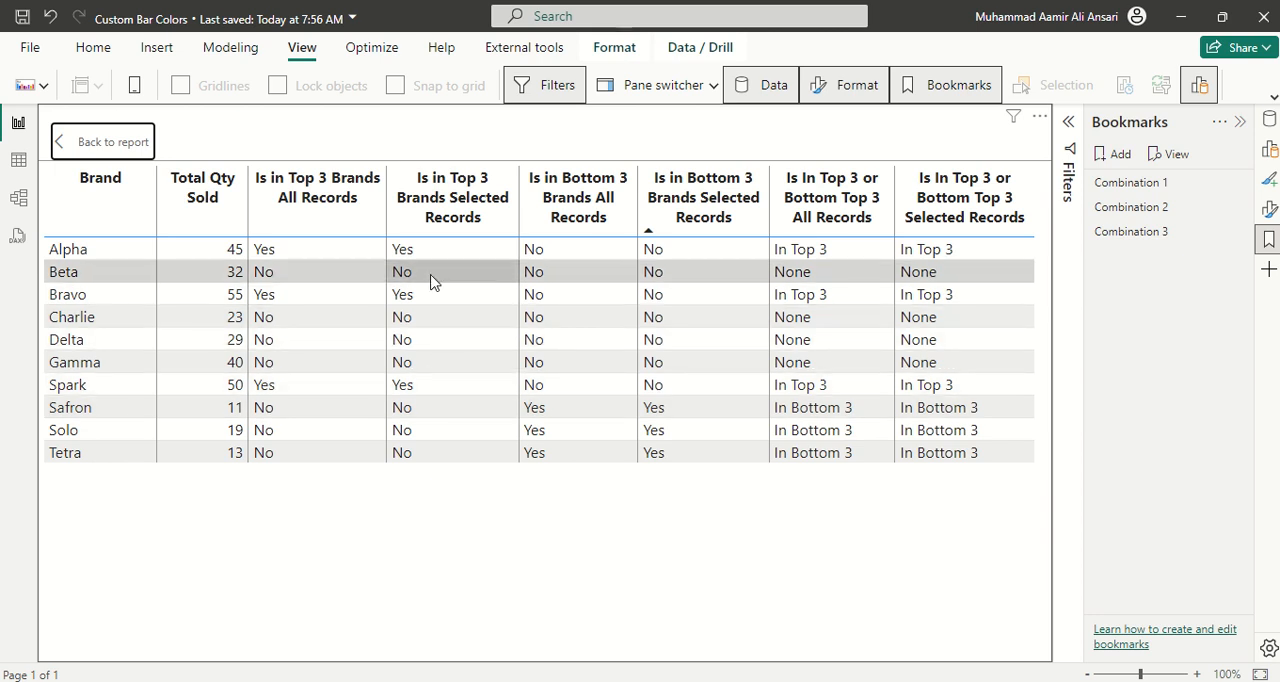
{"action": "mouse_move", "coordinate": [490, 276]}
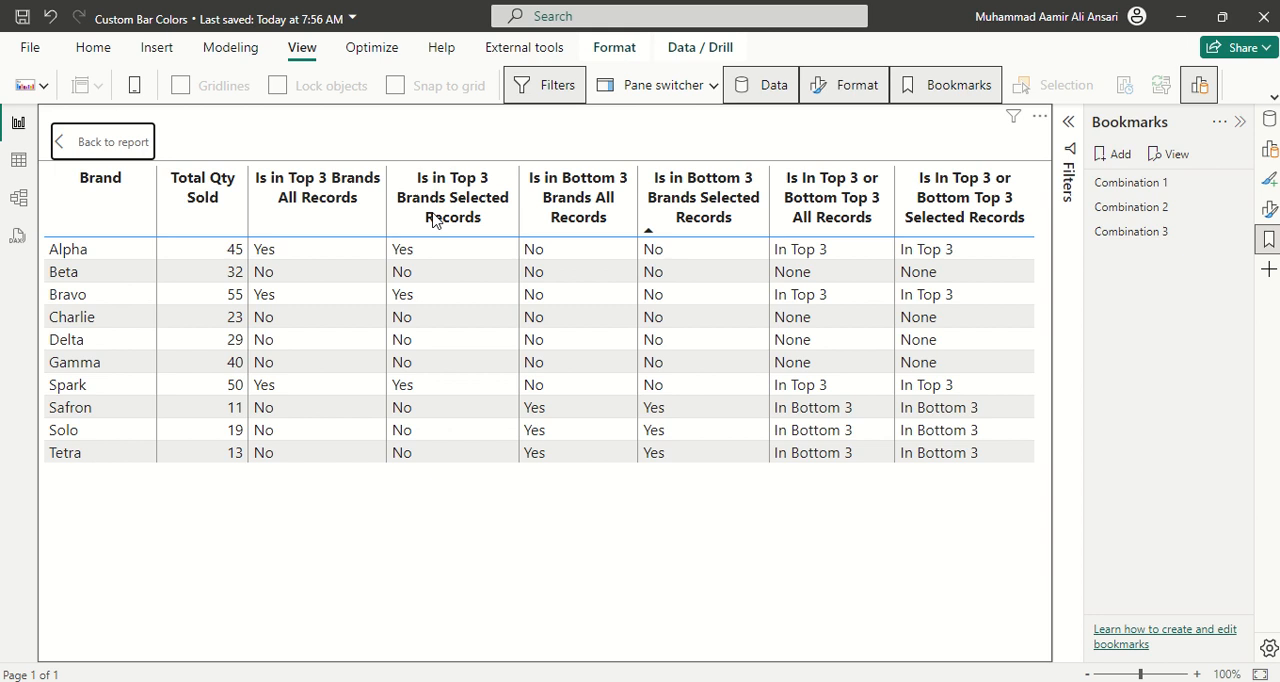
{"action": "mouse_move", "coordinate": [320, 226]}
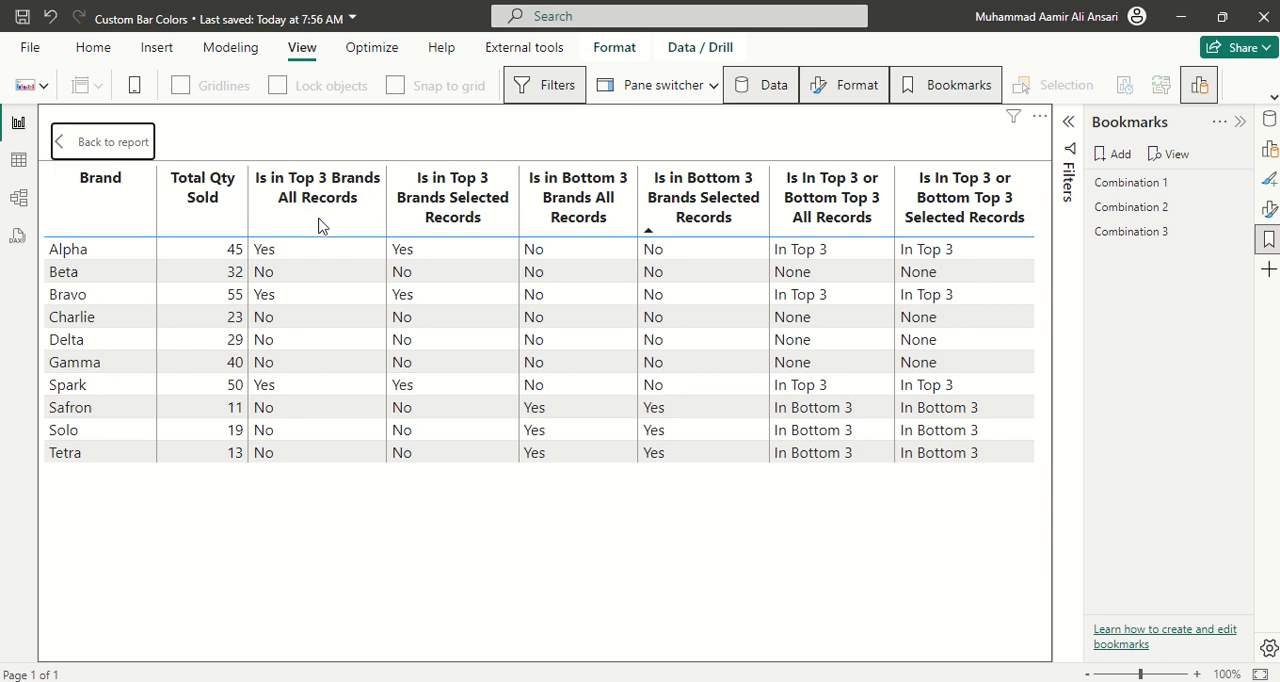
{"action": "mouse_move", "coordinate": [364, 272]}
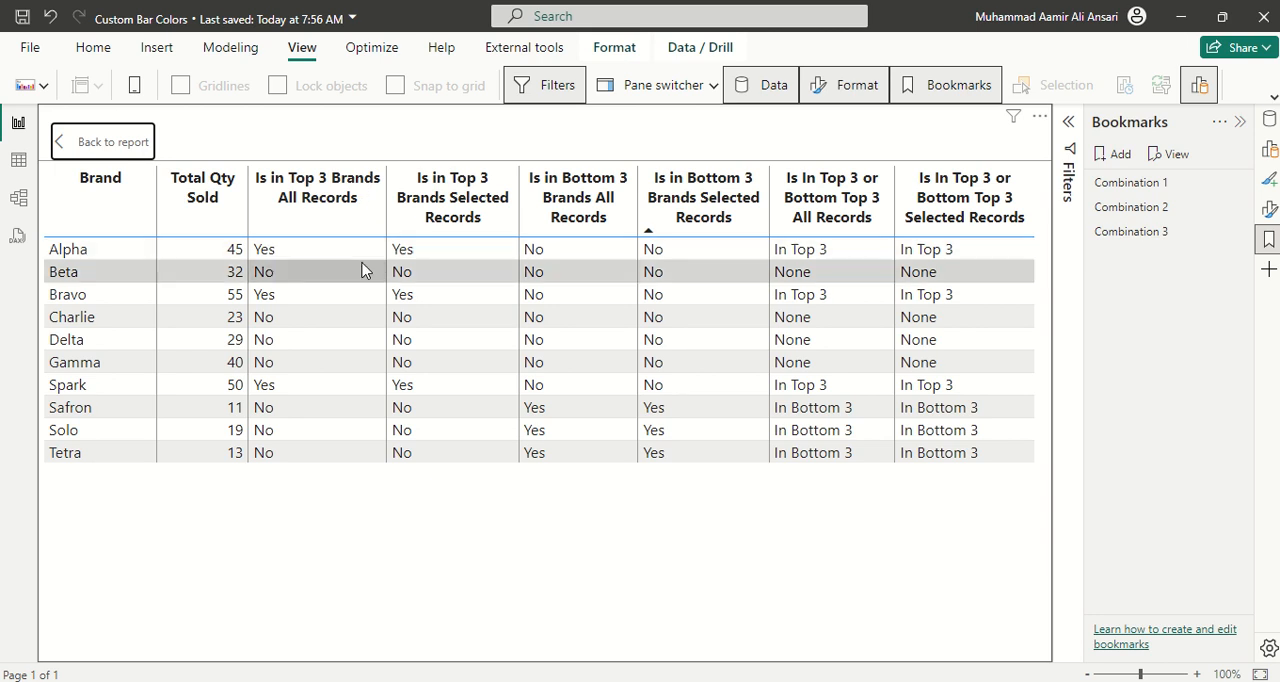
{"action": "mouse_move", "coordinate": [336, 316]}
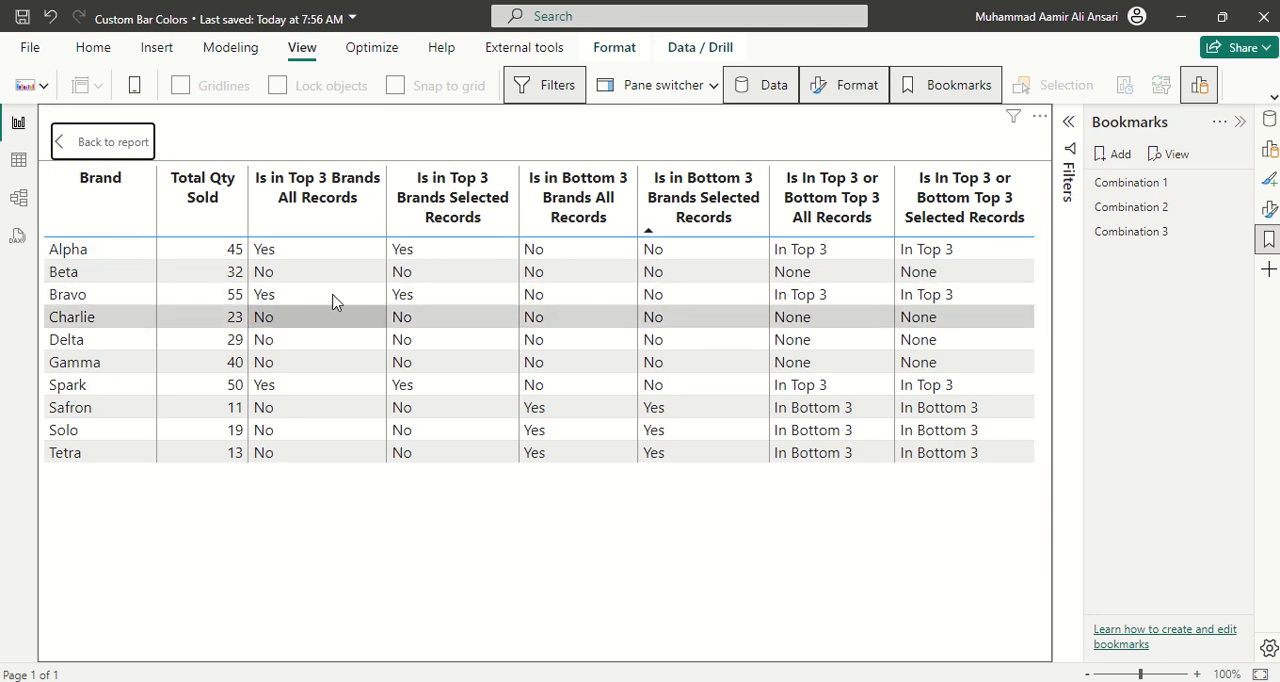
{"action": "mouse_move", "coordinate": [600, 216]}
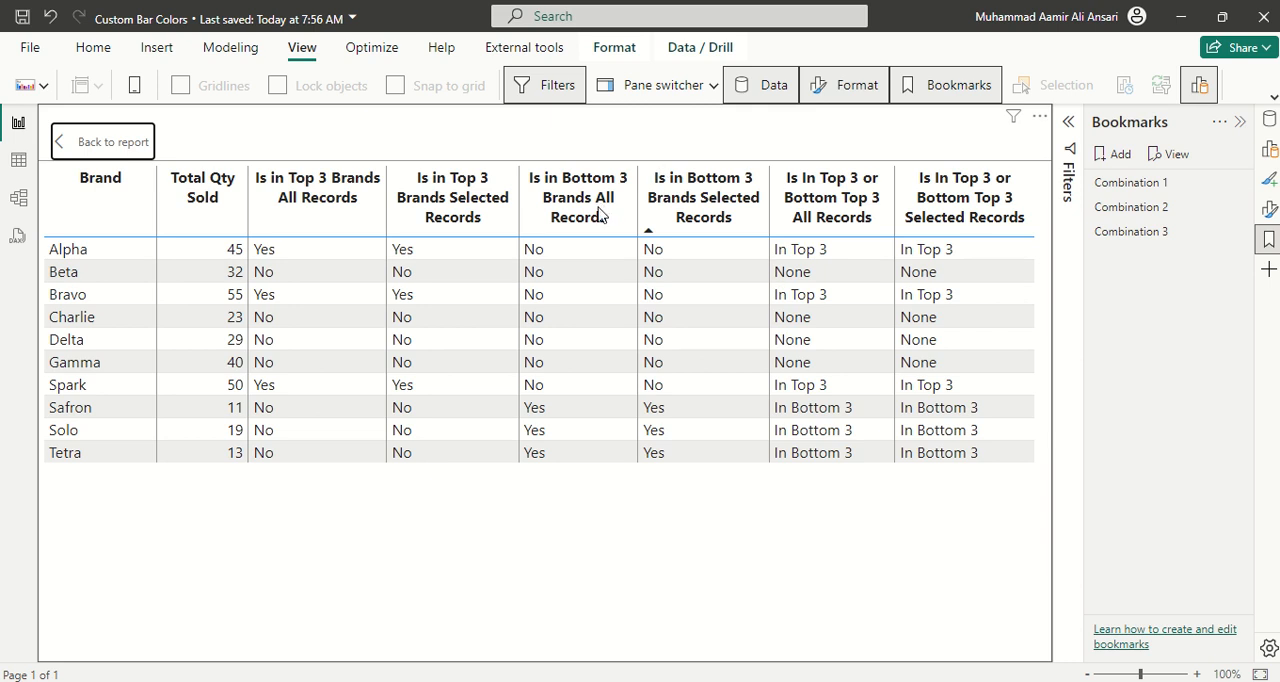
{"action": "mouse_move", "coordinate": [600, 188]}
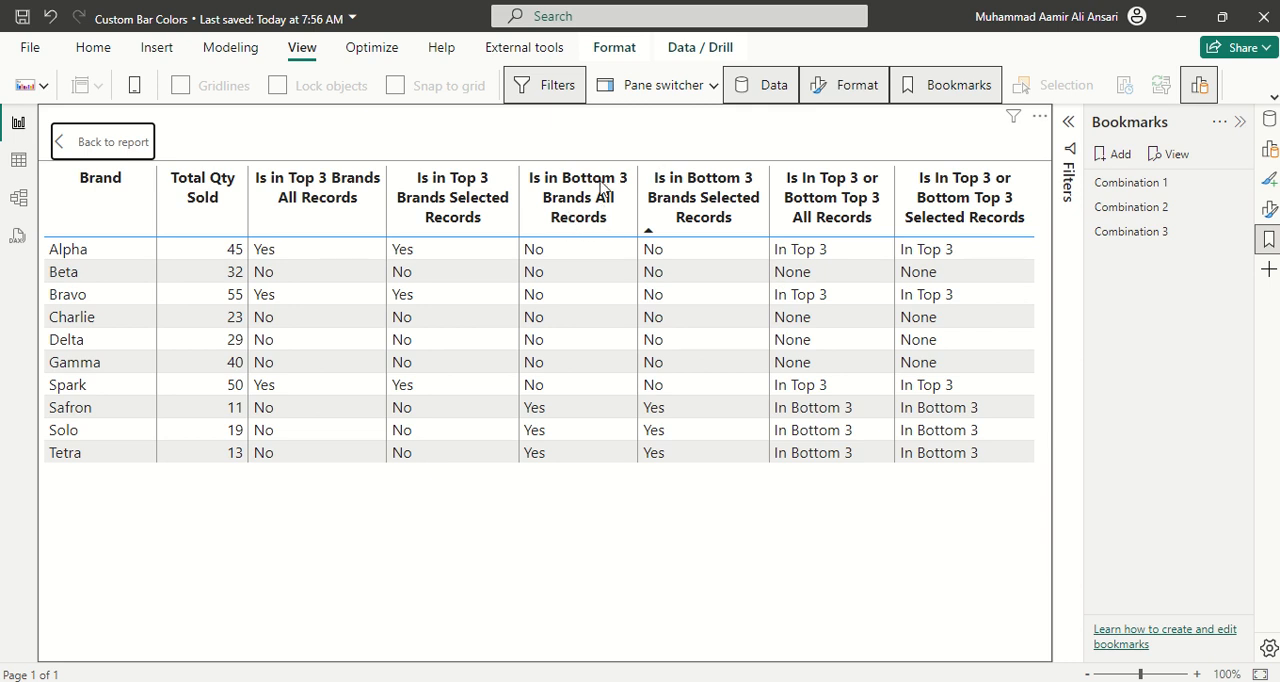
{"action": "left_click", "coordinate": [578, 452]}
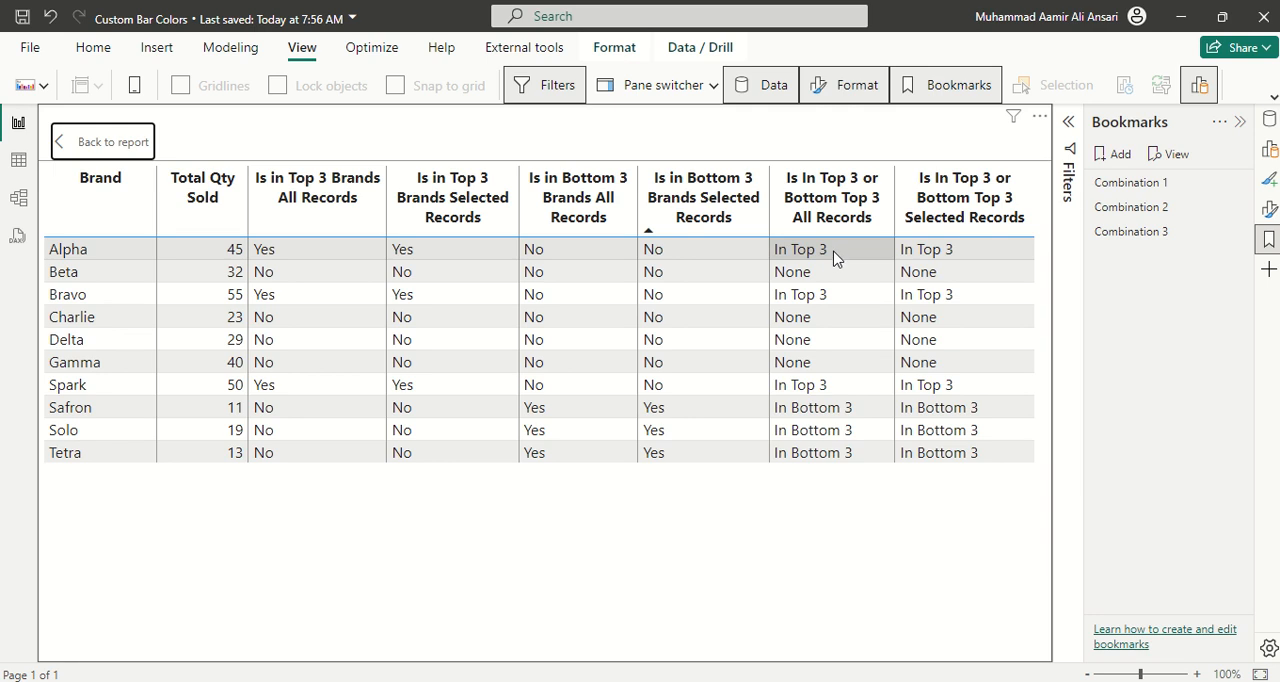
{"action": "mouse_move", "coordinate": [836, 258]}
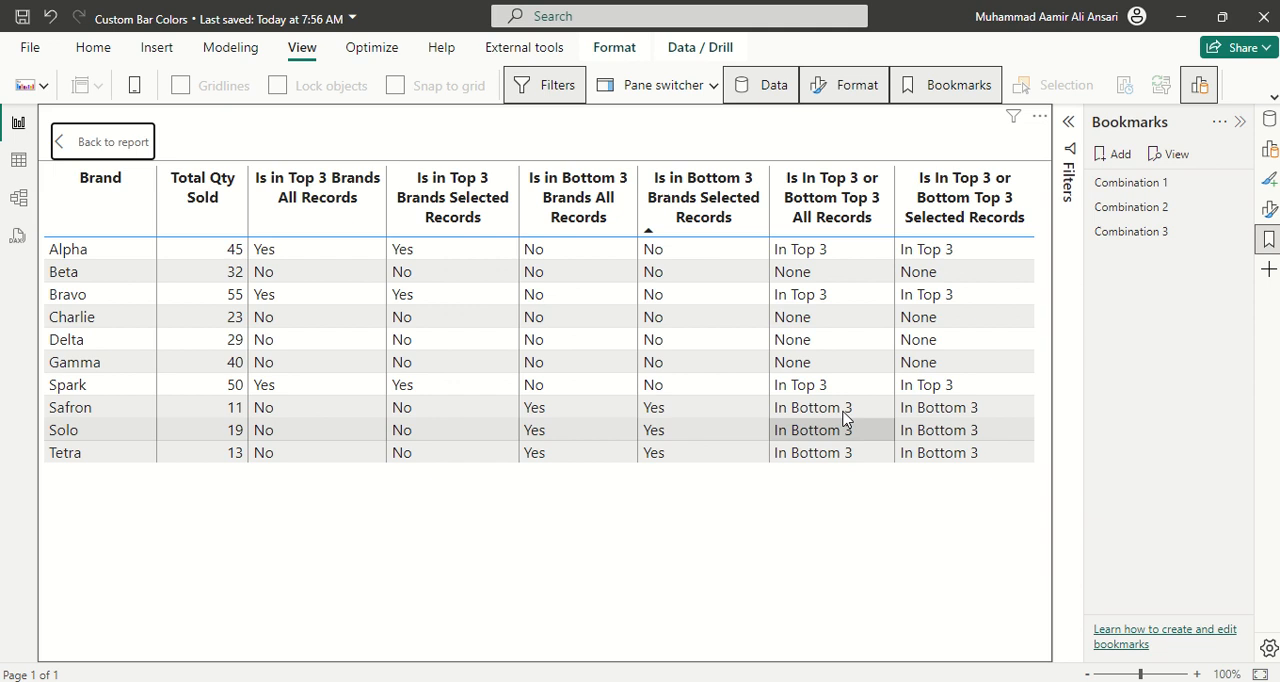
{"action": "mouse_move", "coordinate": [916, 384]}
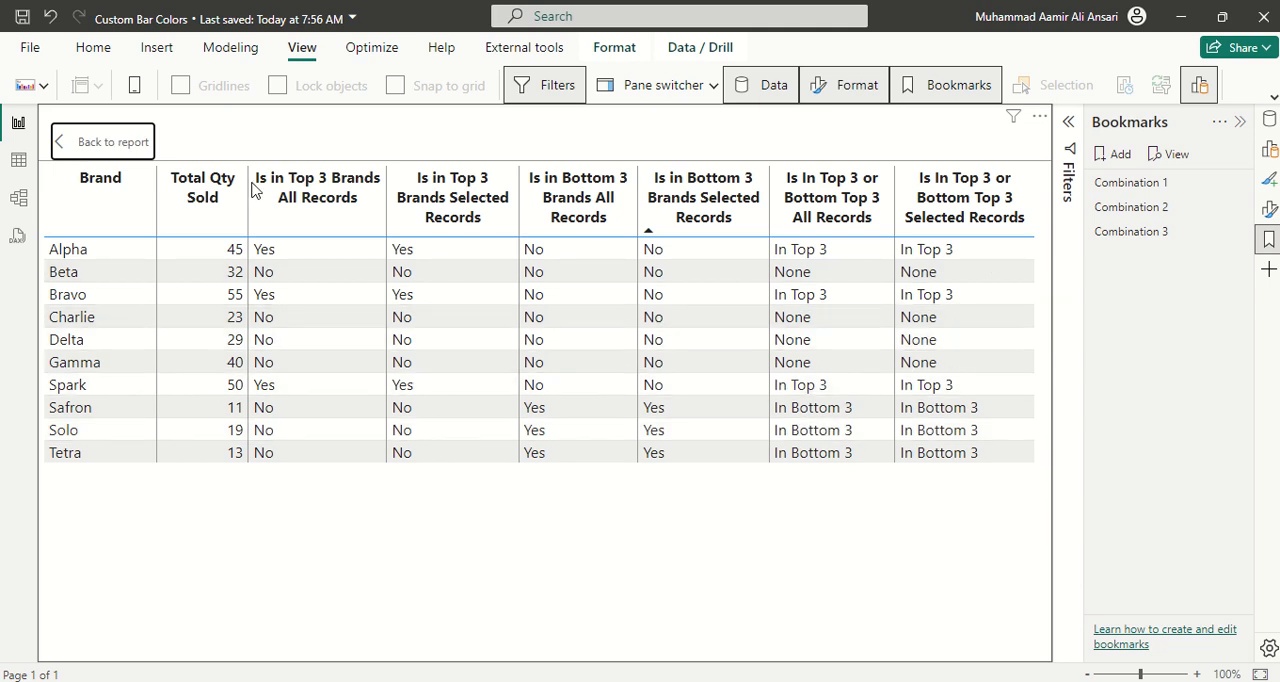
Exit Focus mode back to the full report page with the table and six bar charts
{"action": "left_click", "coordinate": [112, 140]}
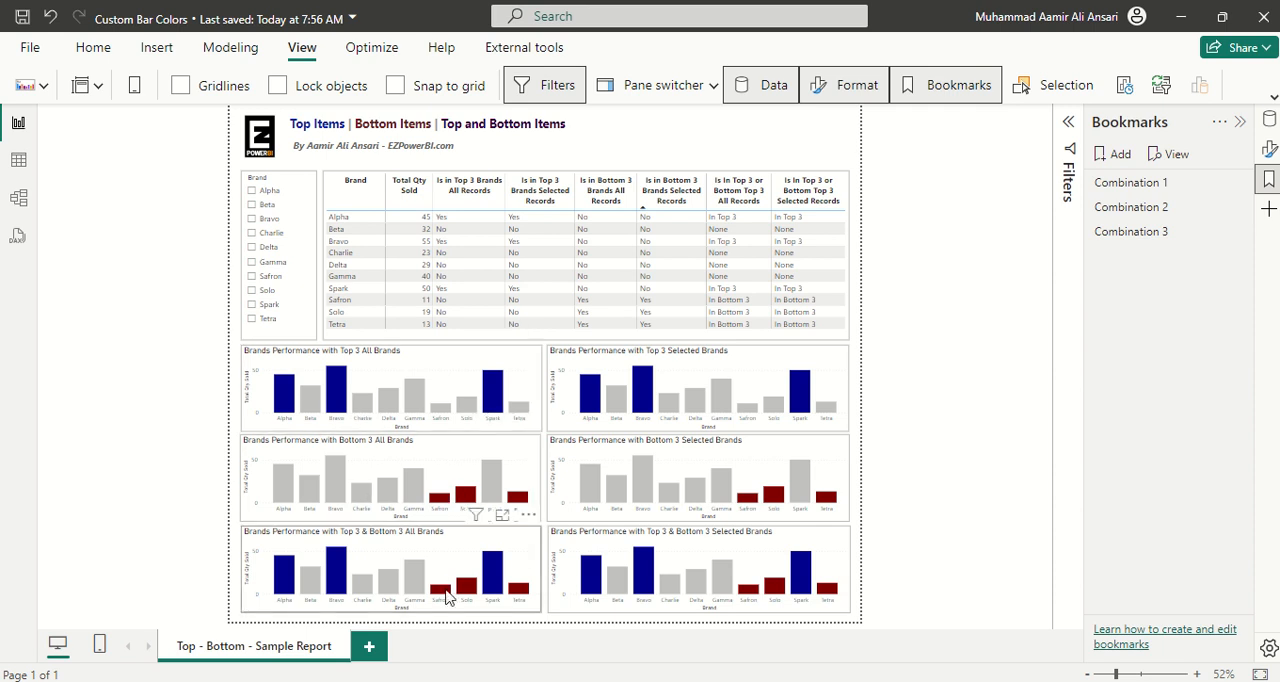
{"action": "mouse_move", "coordinate": [960, 632]}
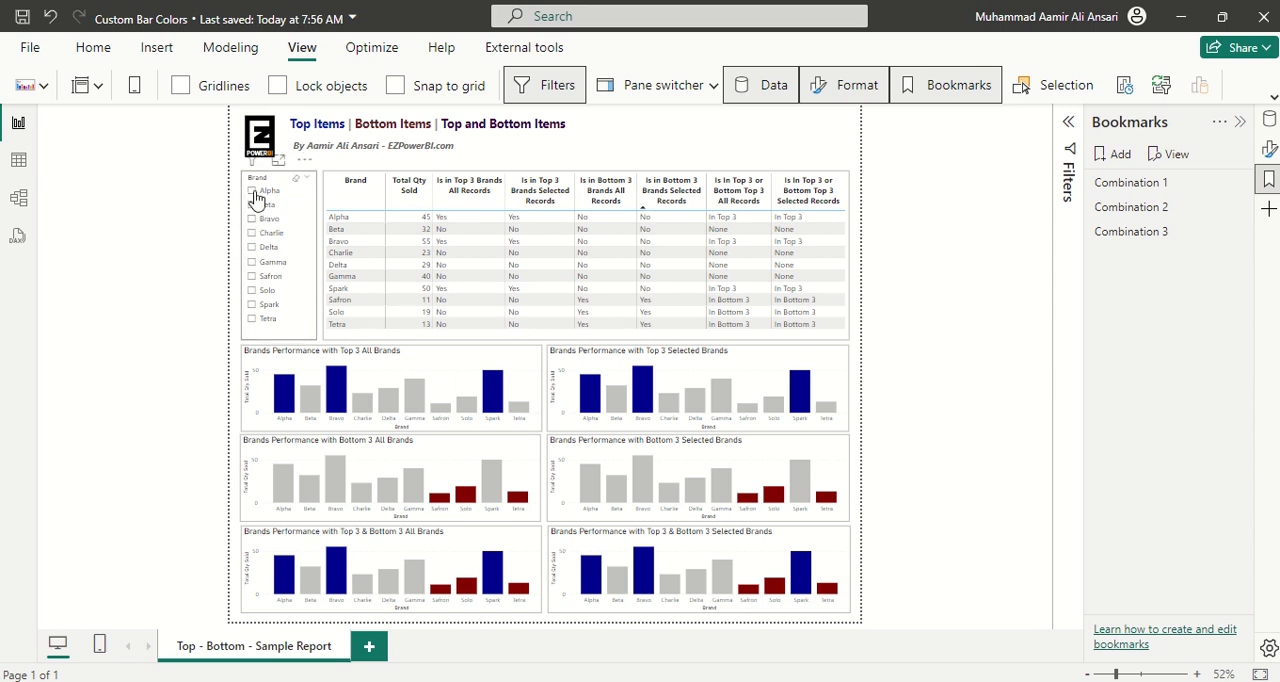
Tick Alpha, Beta, Bravo, Charlie, Gamma and Saffron in the Brand slicer
{"action": "left_click", "coordinate": [252, 190]}
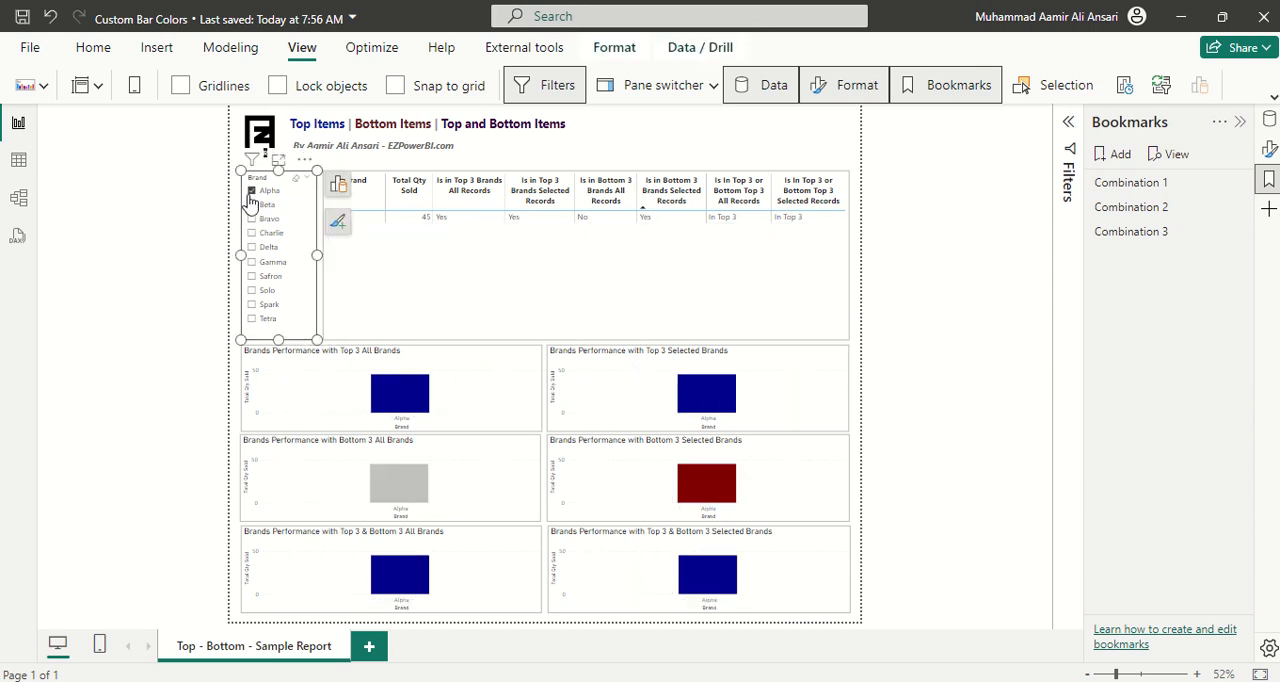
{"action": "left_click", "coordinate": [252, 190]}
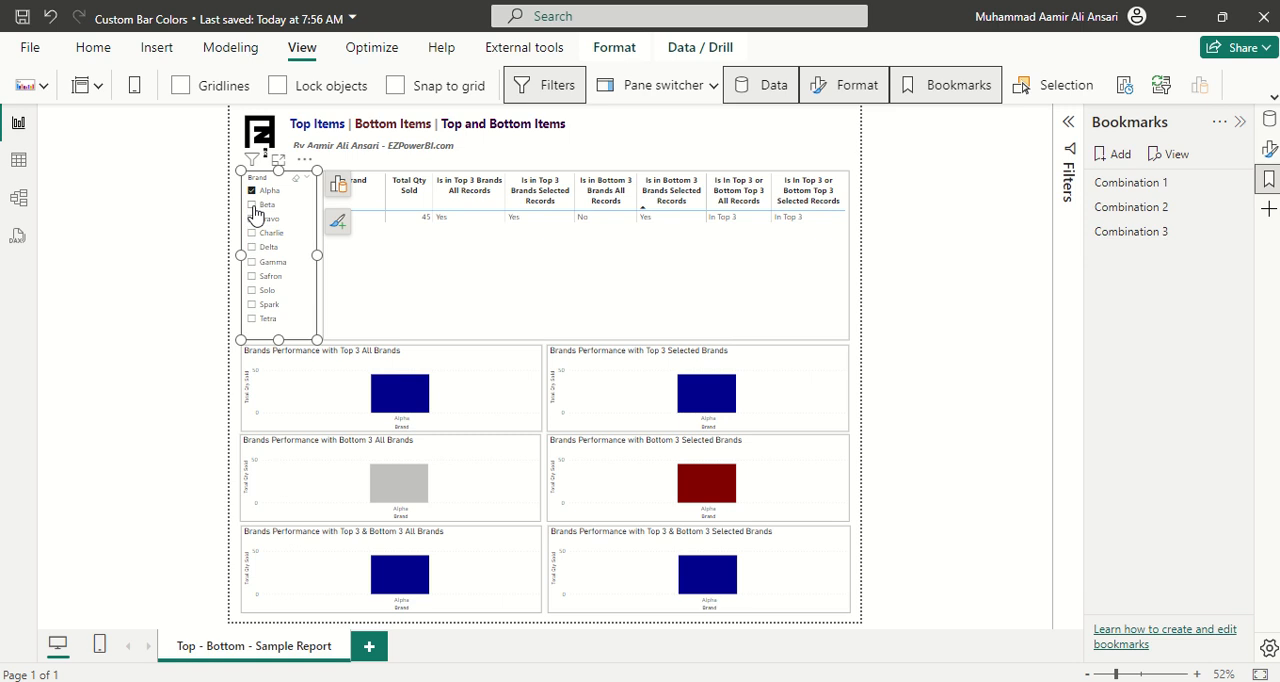
{"action": "left_click", "coordinate": [252, 204]}
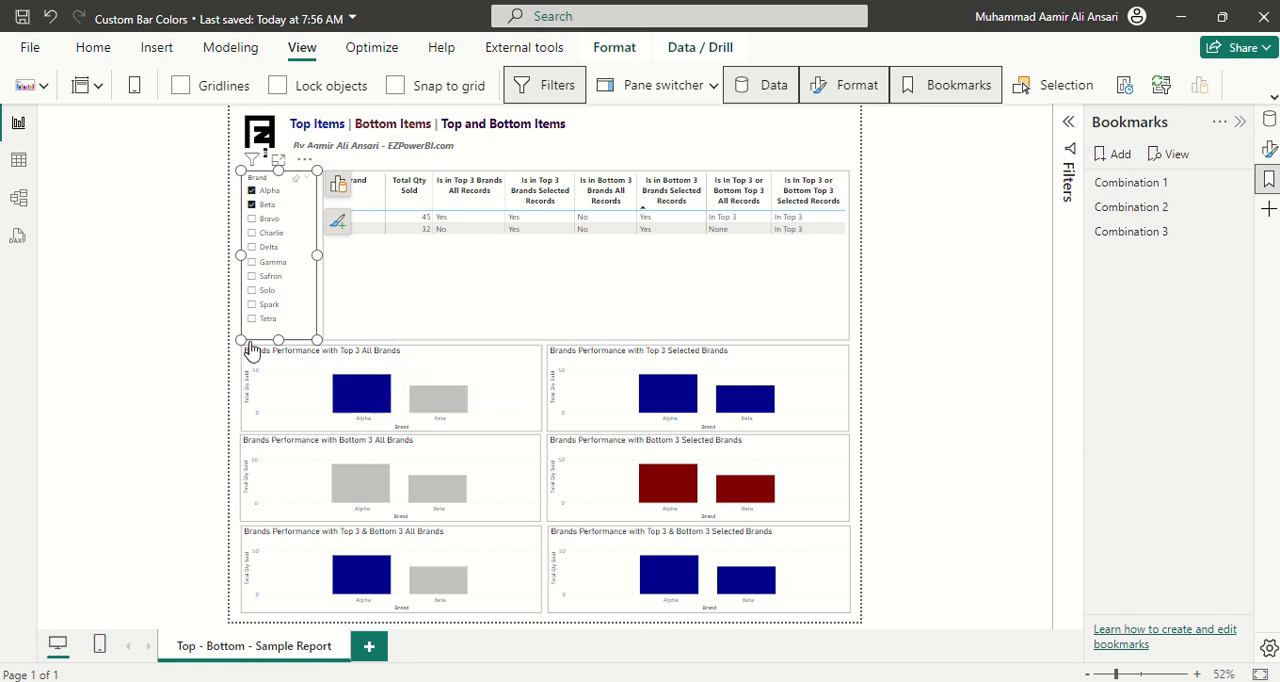
{"action": "mouse_move", "coordinate": [428, 374]}
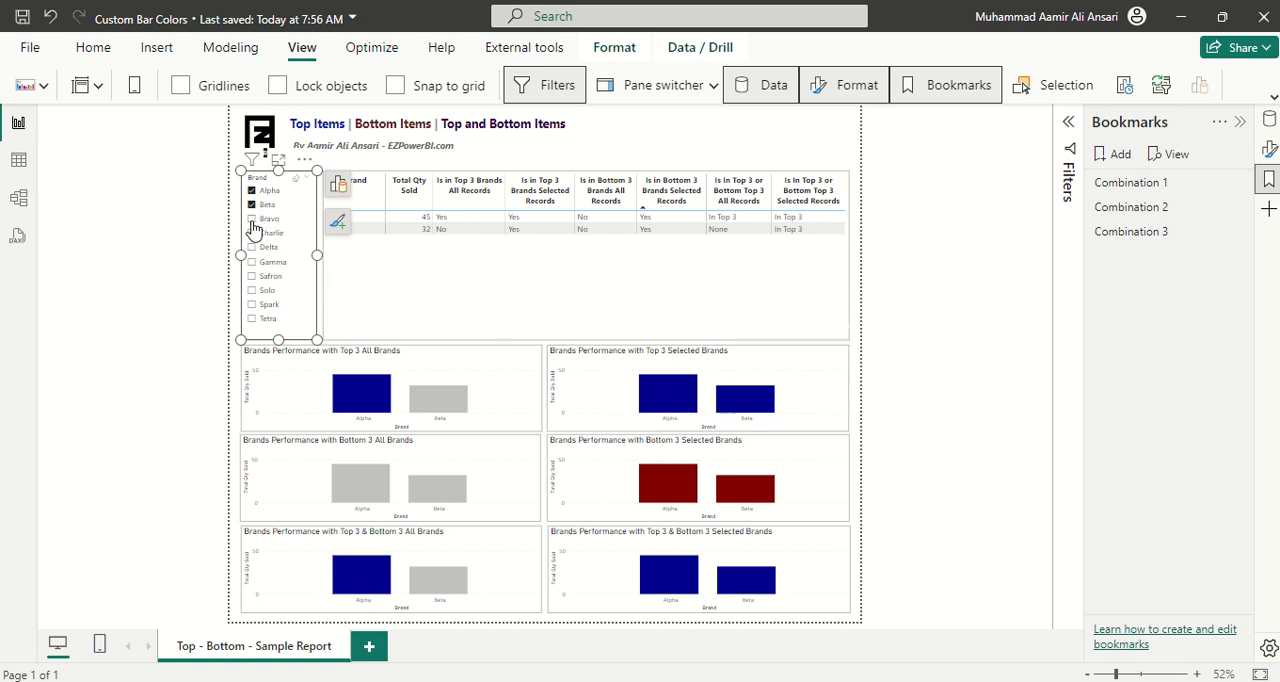
{"action": "mouse_move", "coordinate": [256, 238]}
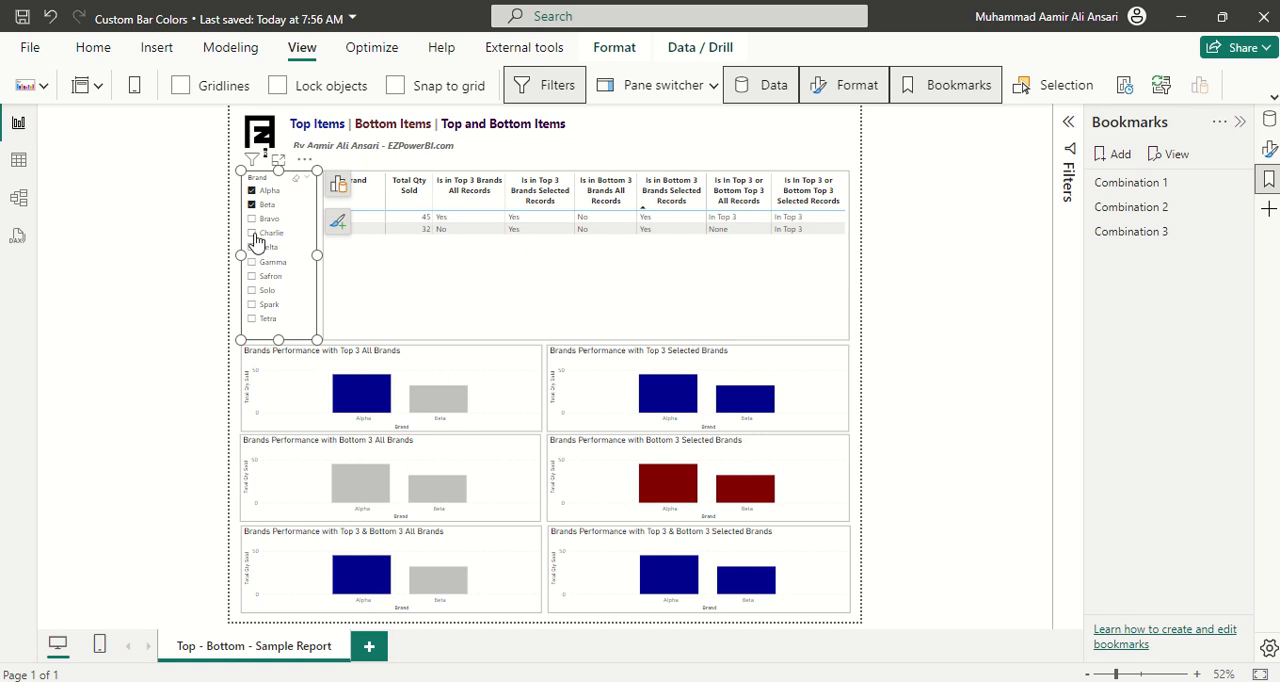
{"action": "left_click", "coordinate": [252, 232]}
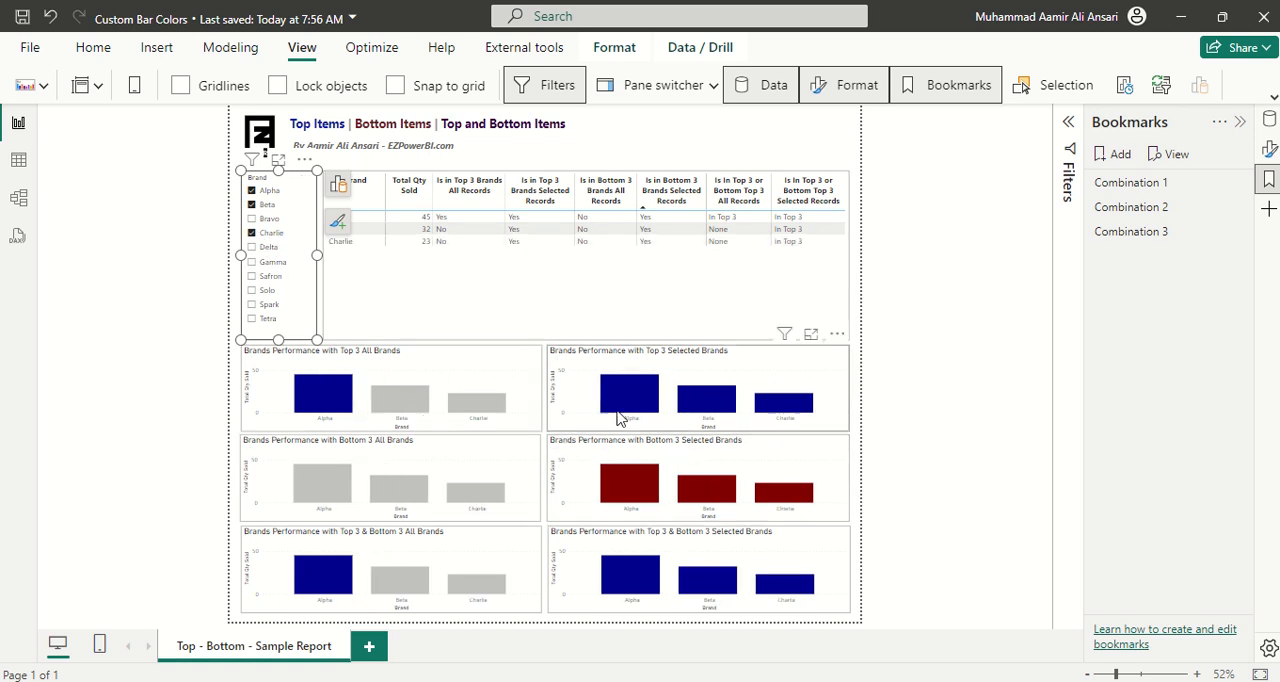
{"action": "mouse_move", "coordinate": [770, 408]}
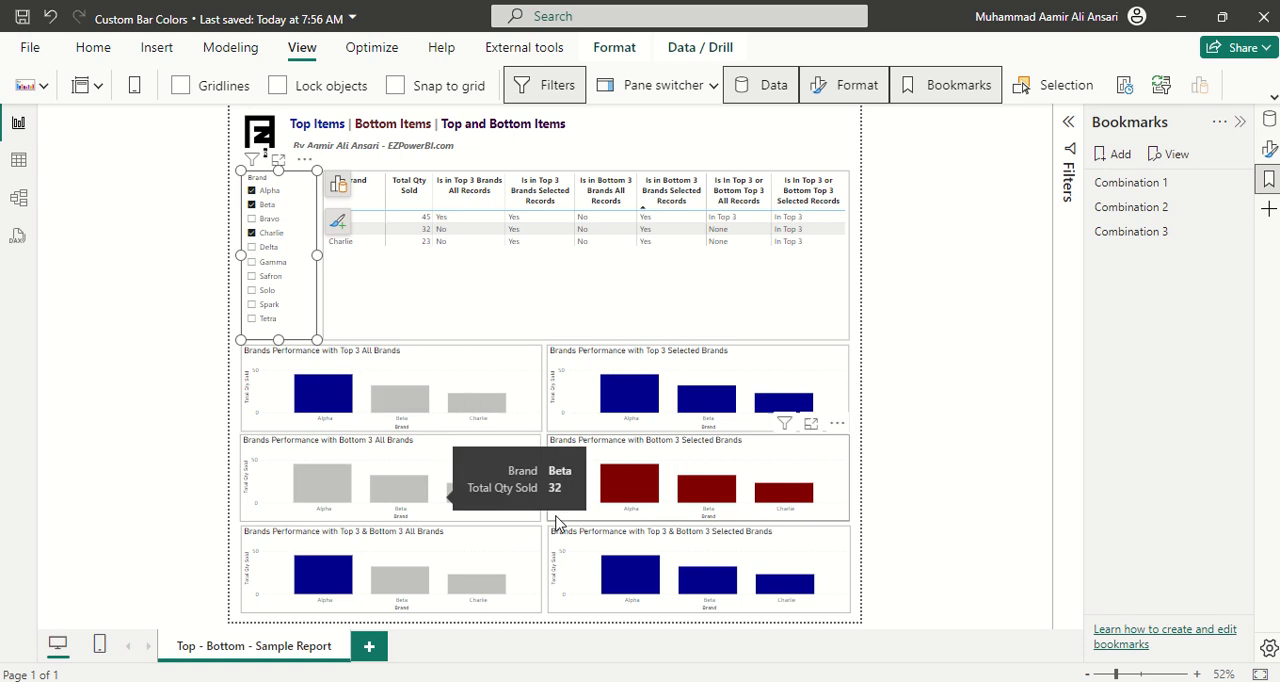
{"action": "mouse_move", "coordinate": [1018, 364]}
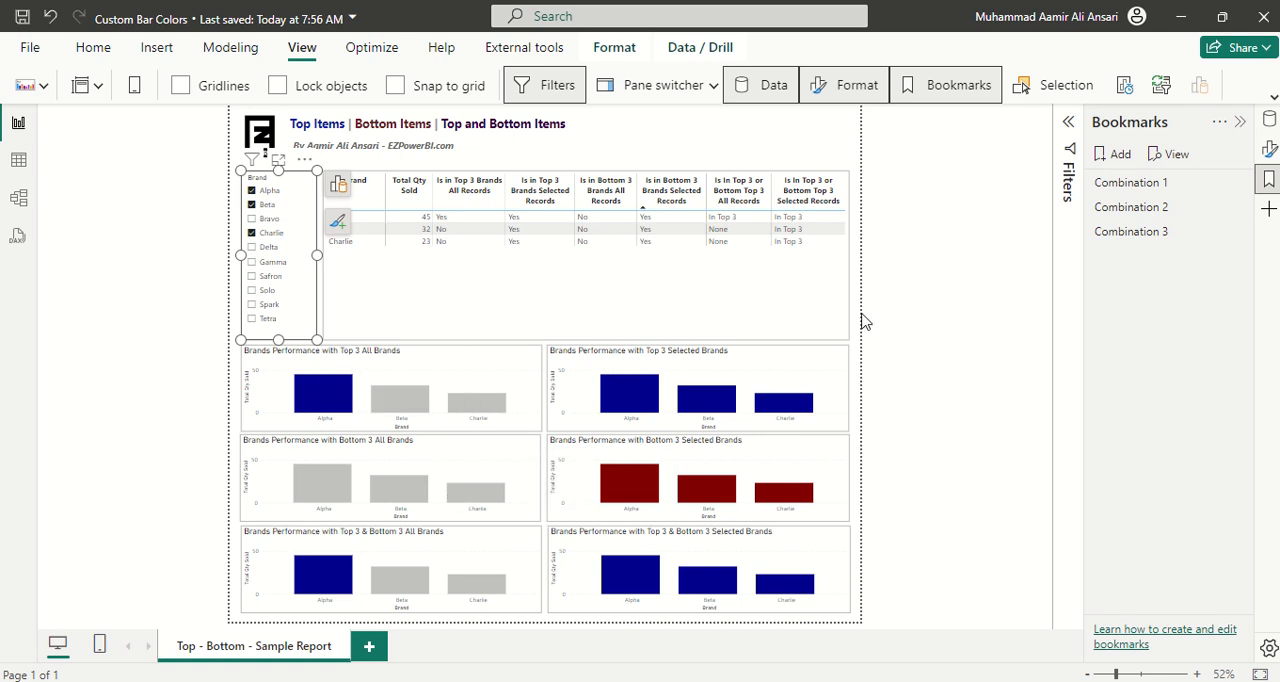
{"action": "mouse_move", "coordinate": [922, 308]}
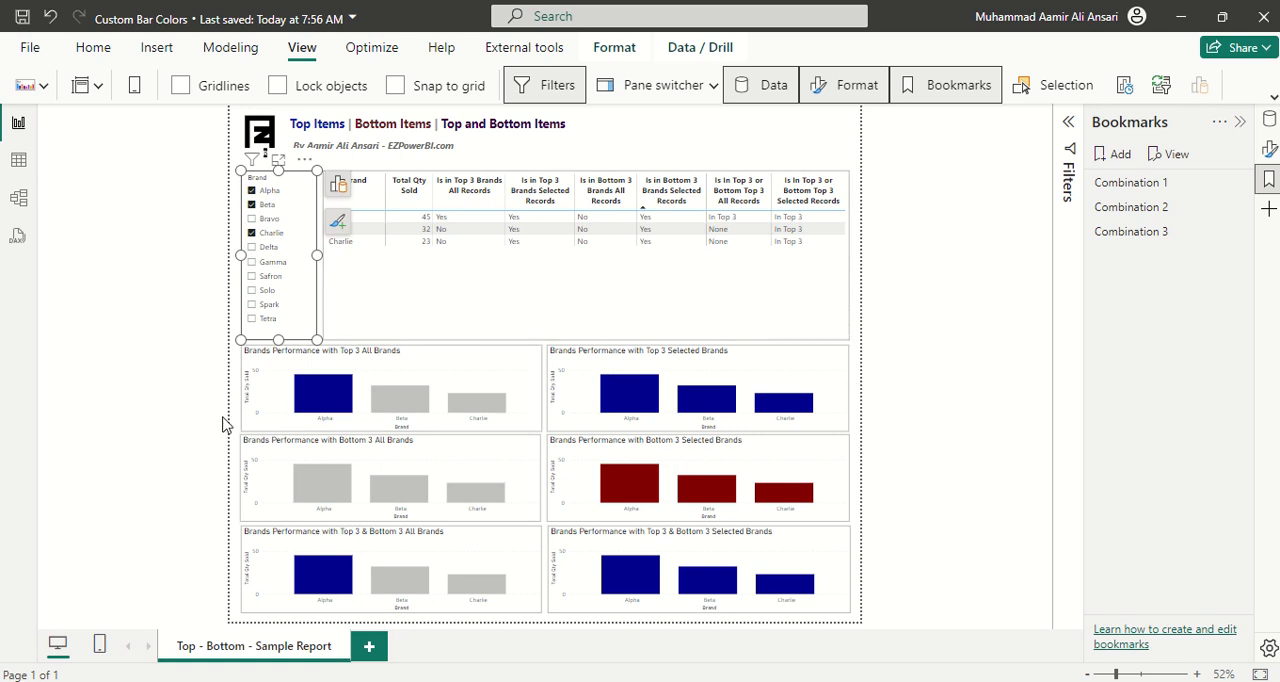
{"action": "mouse_move", "coordinate": [240, 388]}
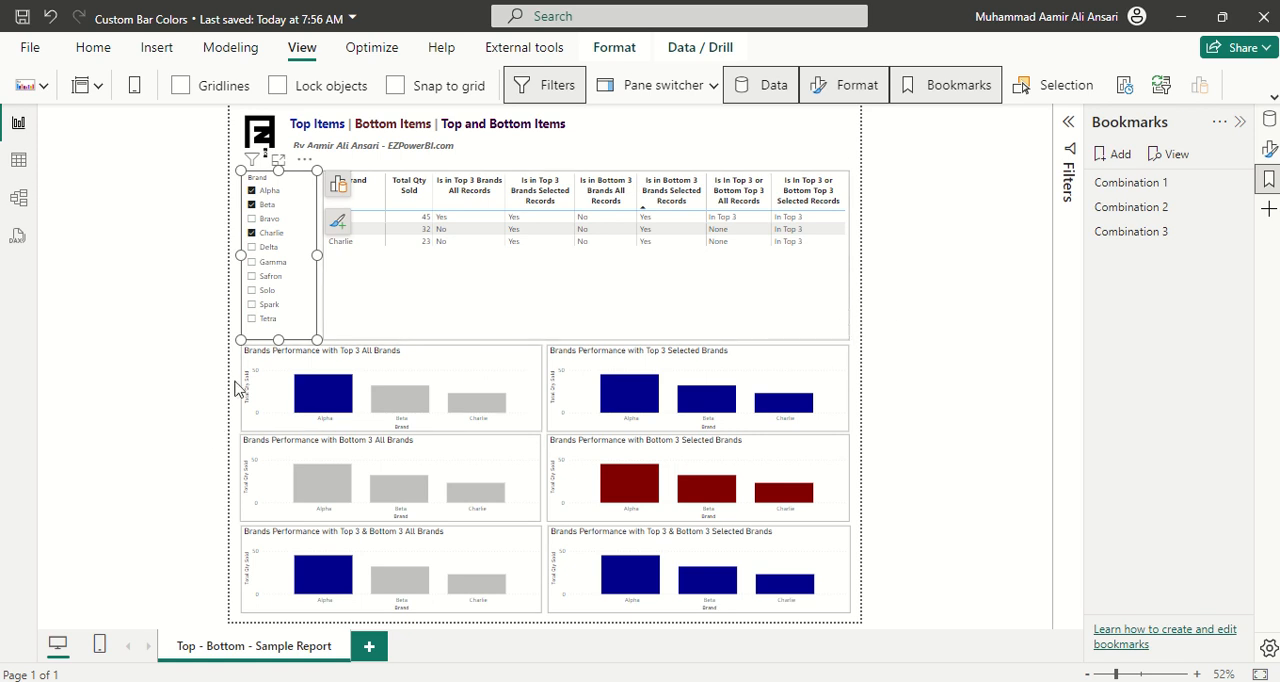
{"action": "left_click", "coordinate": [252, 262]}
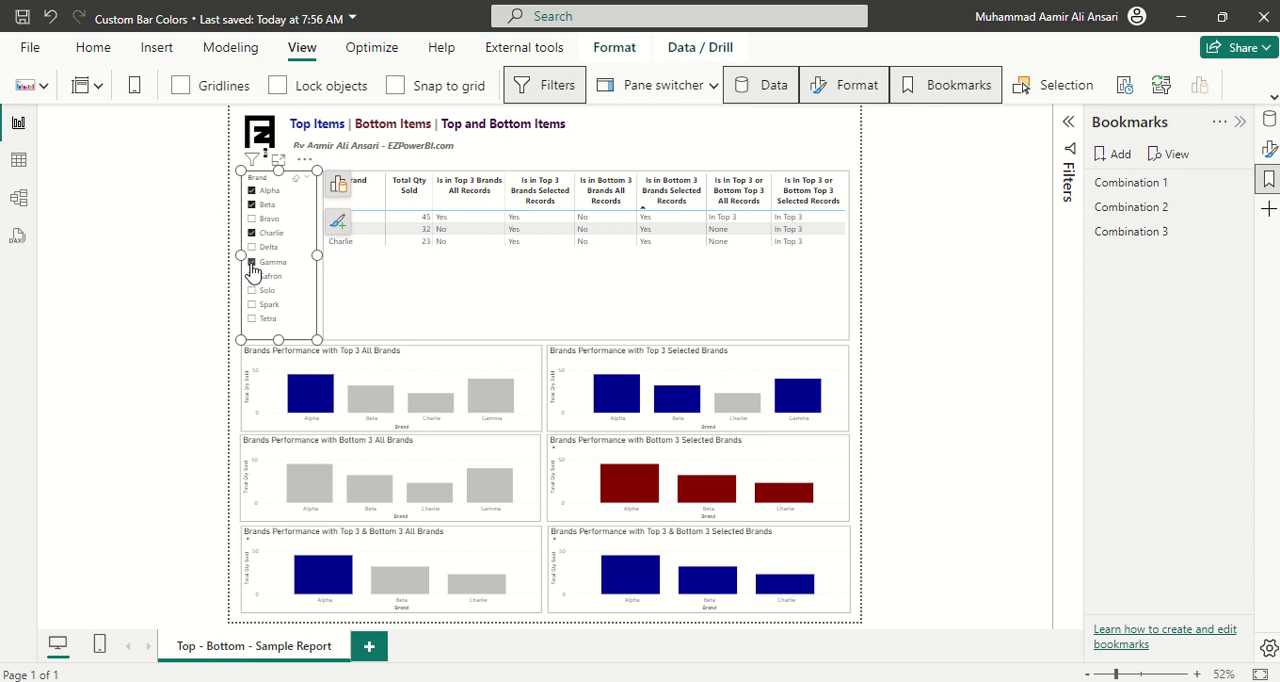
{"action": "left_click", "coordinate": [252, 262]}
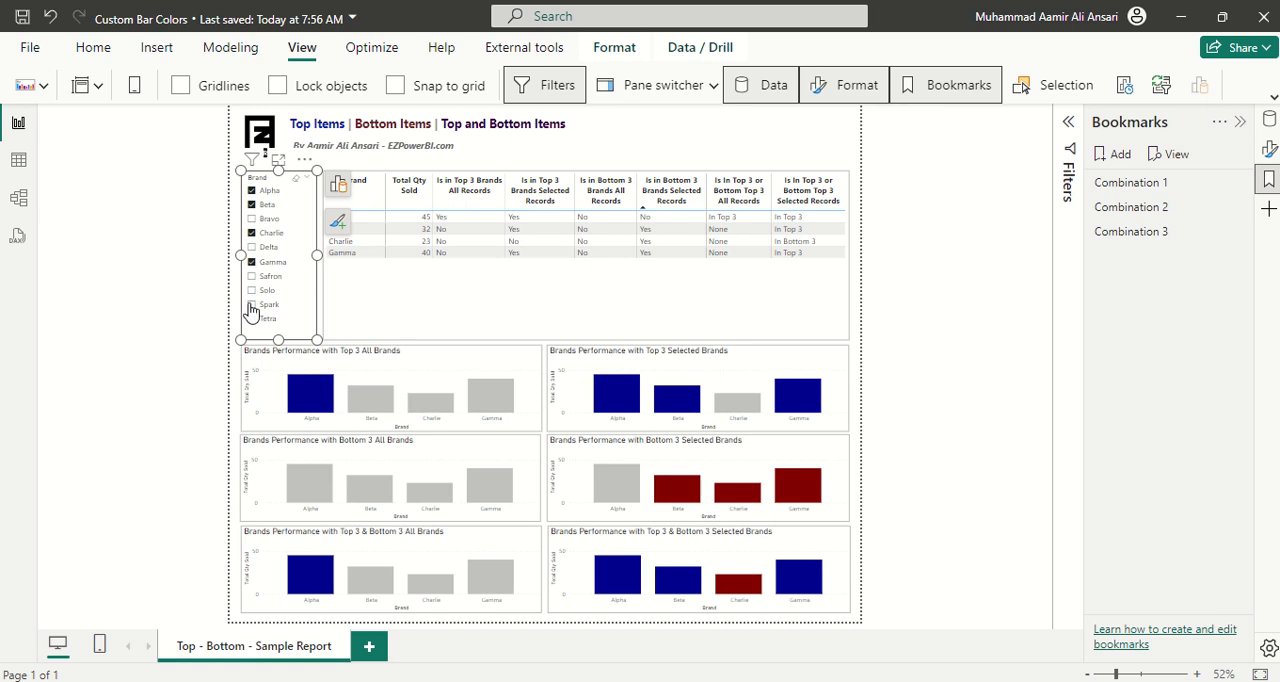
{"action": "mouse_move", "coordinate": [340, 296]}
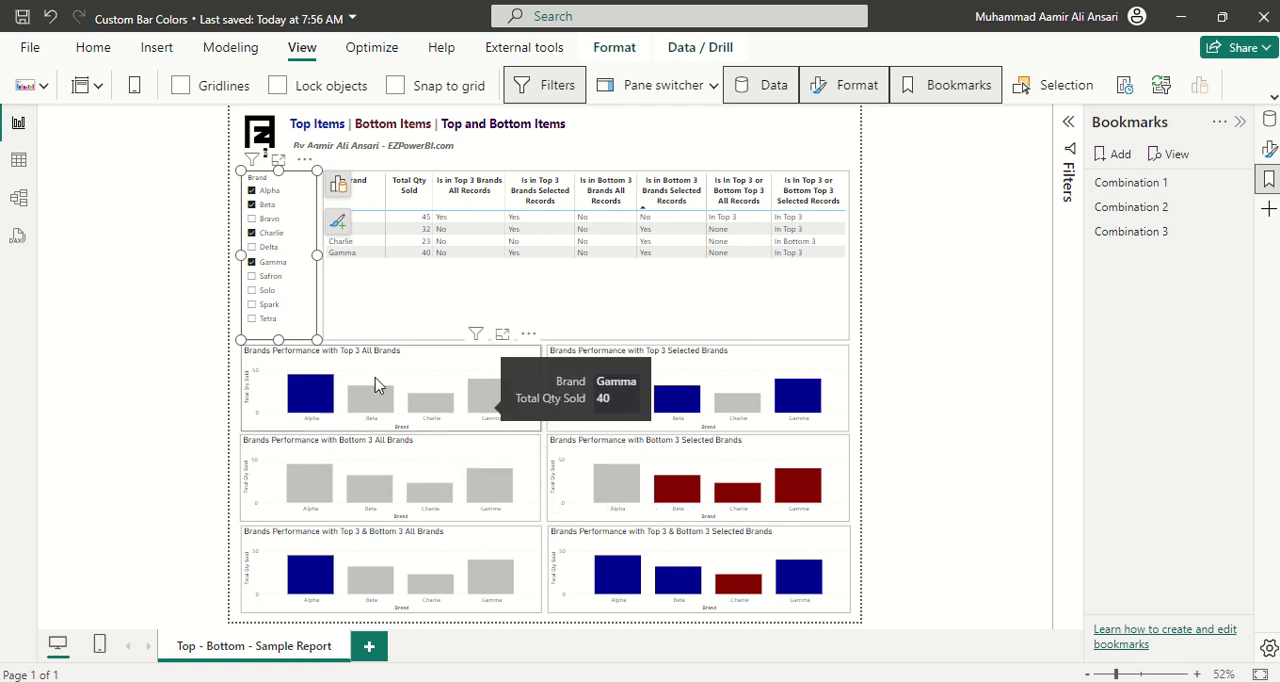
{"action": "mouse_move", "coordinate": [688, 456]}
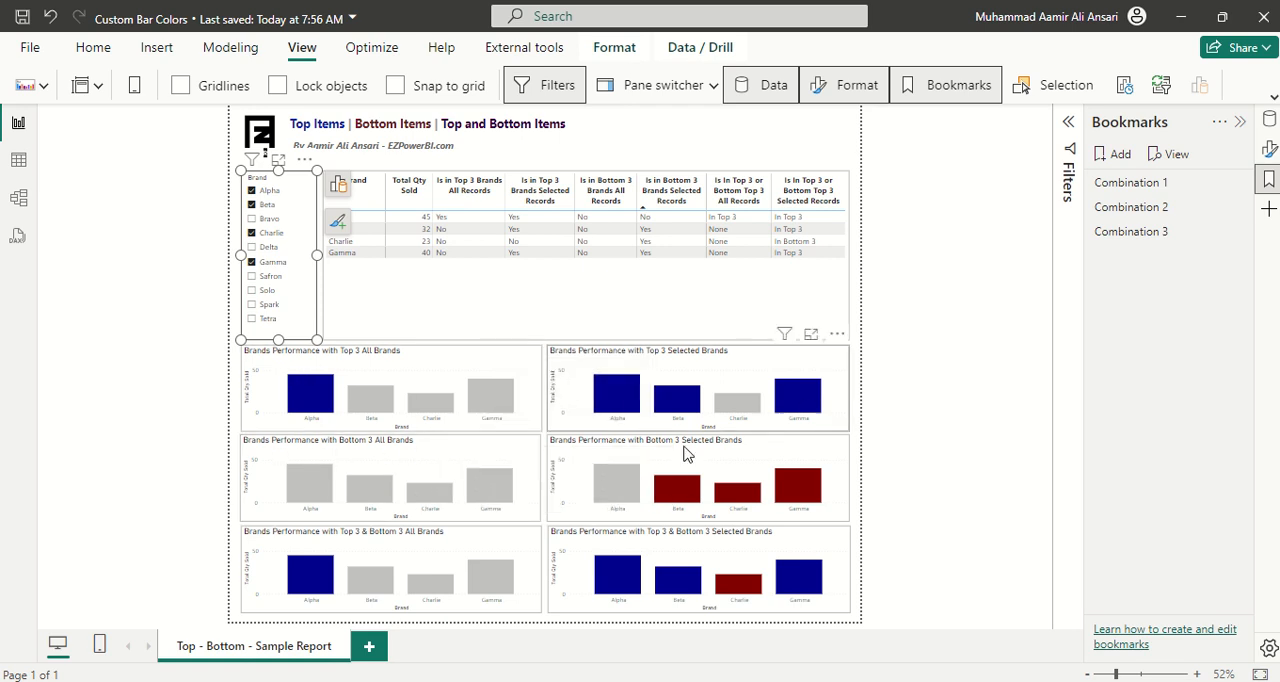
{"action": "mouse_move", "coordinate": [636, 424]}
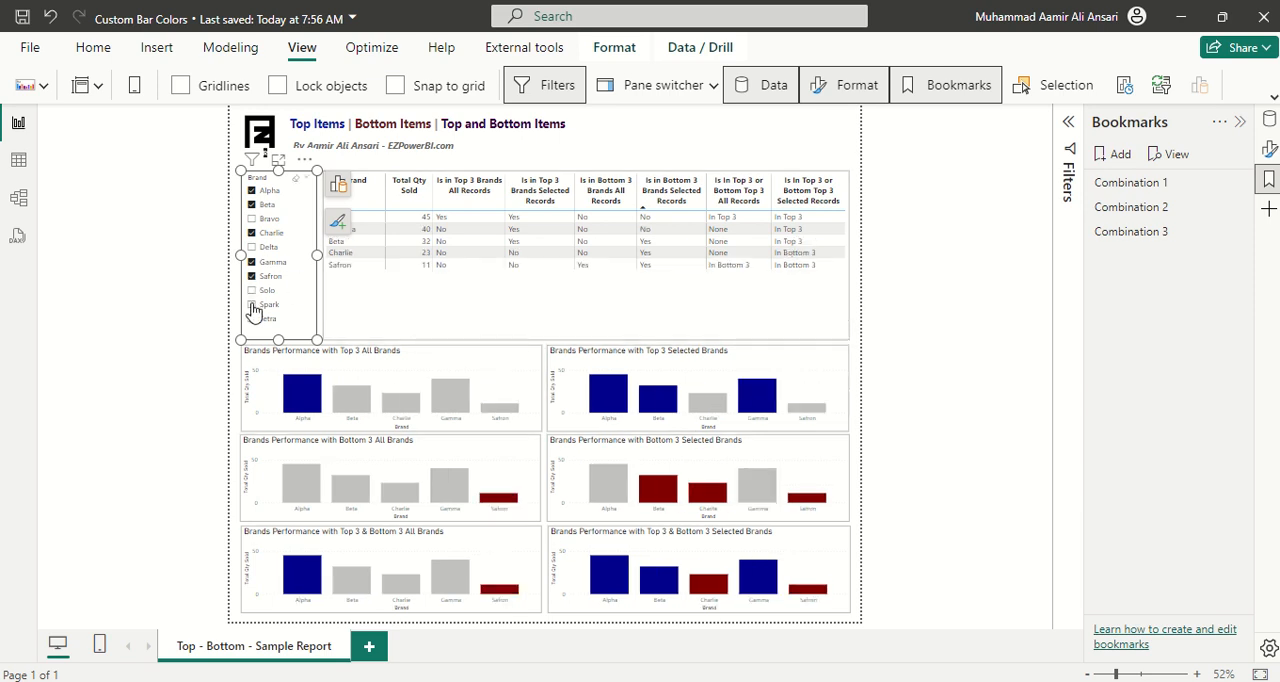
{"action": "left_click", "coordinate": [252, 218]}
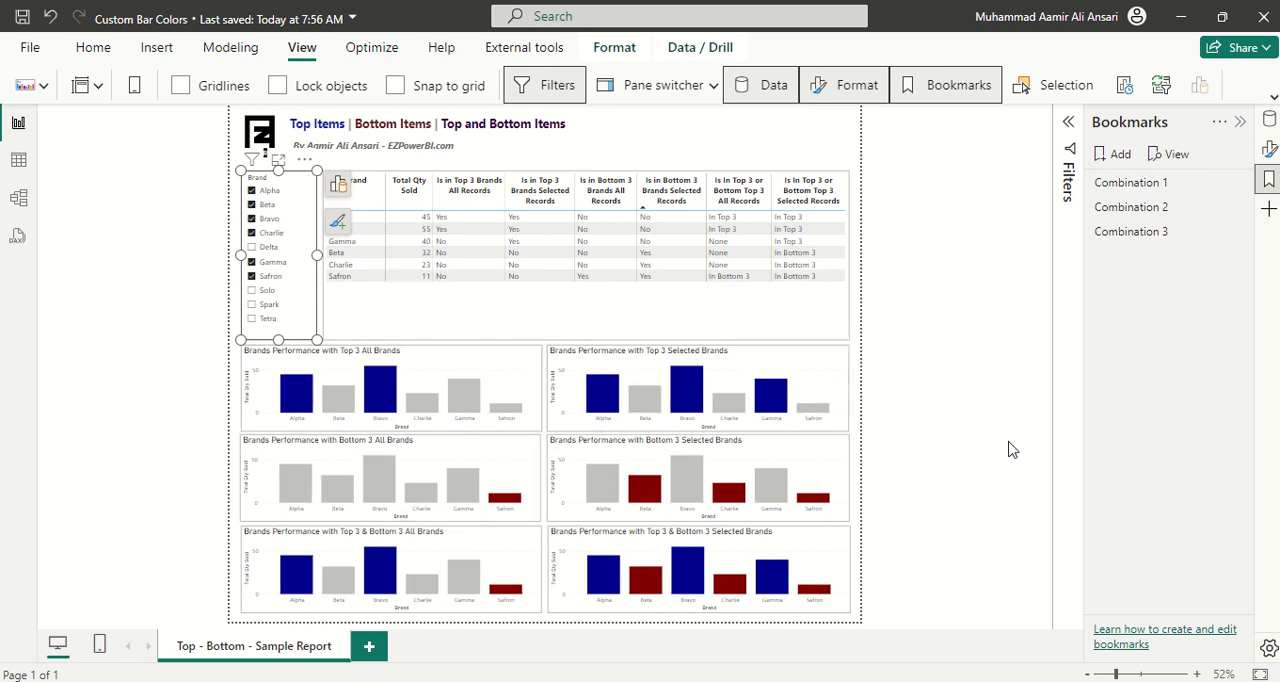
{"action": "mouse_move", "coordinate": [996, 452]}
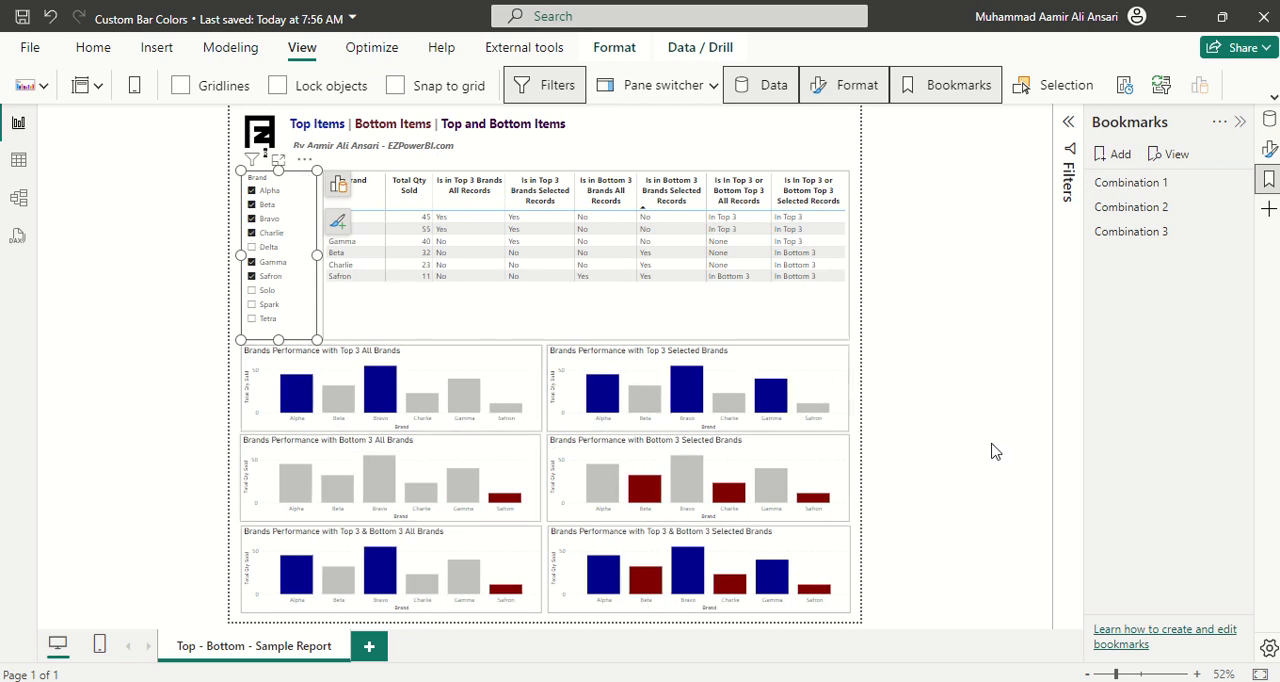
{"action": "mouse_move", "coordinate": [948, 446]}
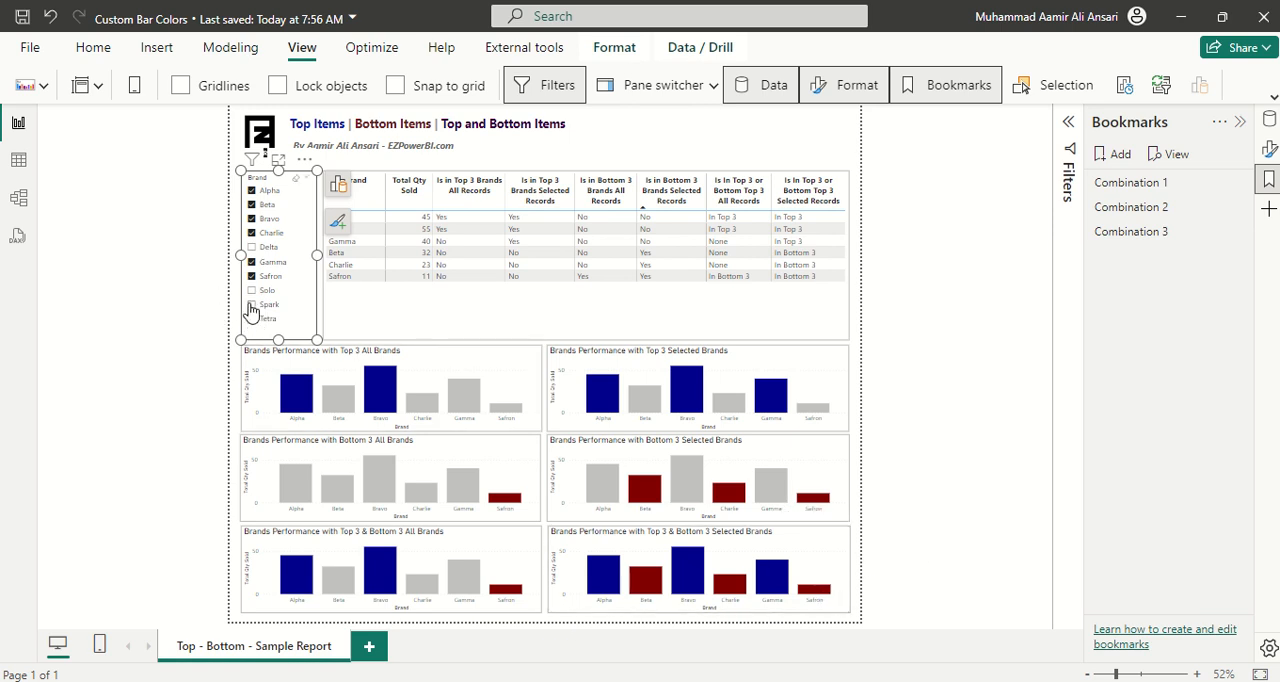
Tick Spark and Tetra in the Brand slicer for eight filtered brands
{"action": "left_click", "coordinate": [252, 304]}
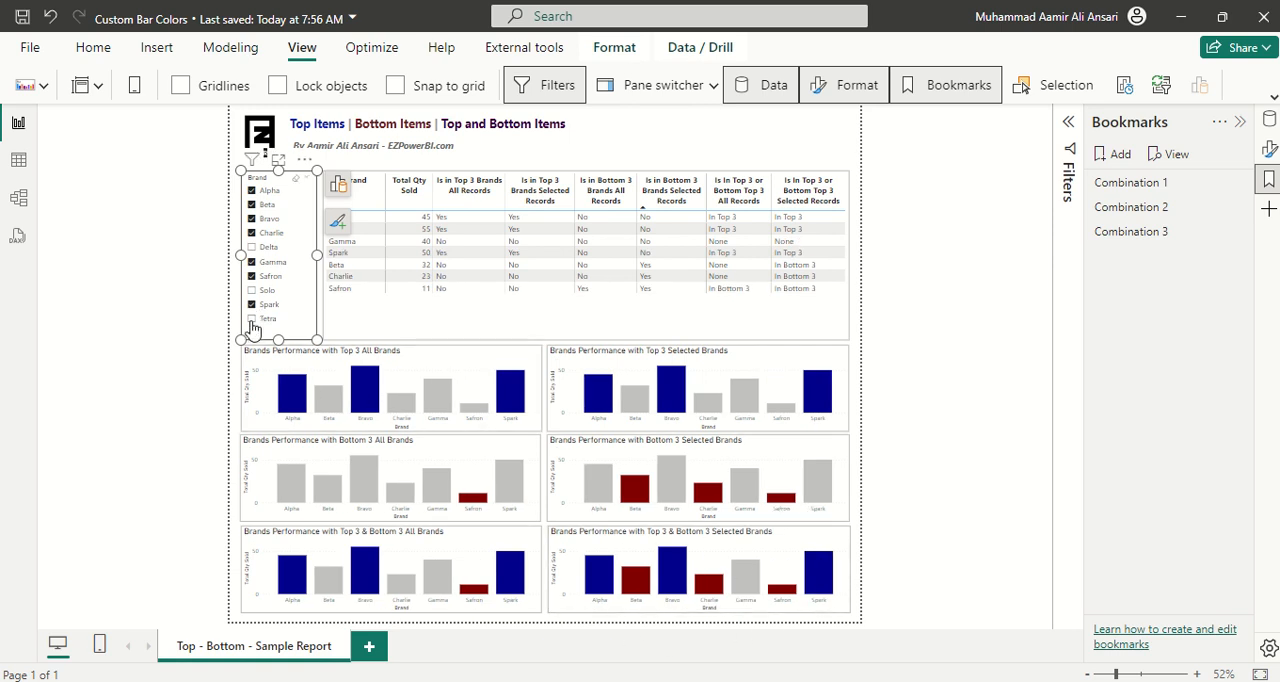
{"action": "left_click", "coordinate": [252, 318]}
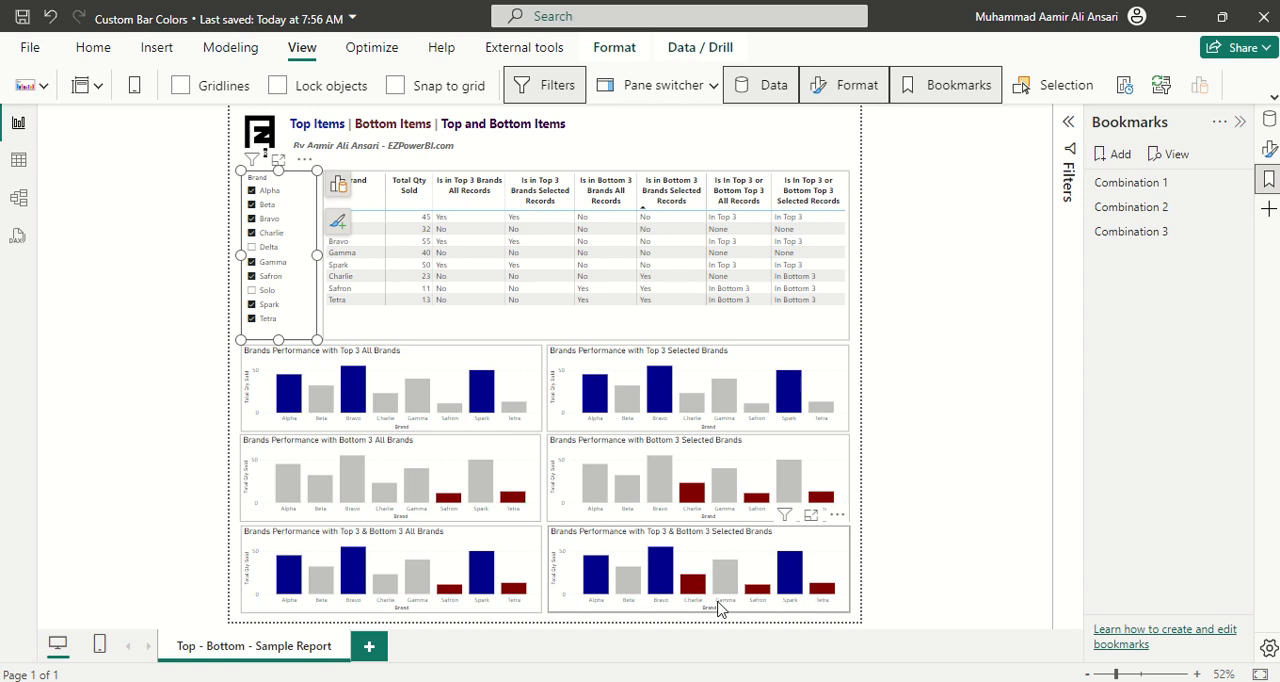
{"action": "mouse_move", "coordinate": [876, 604]}
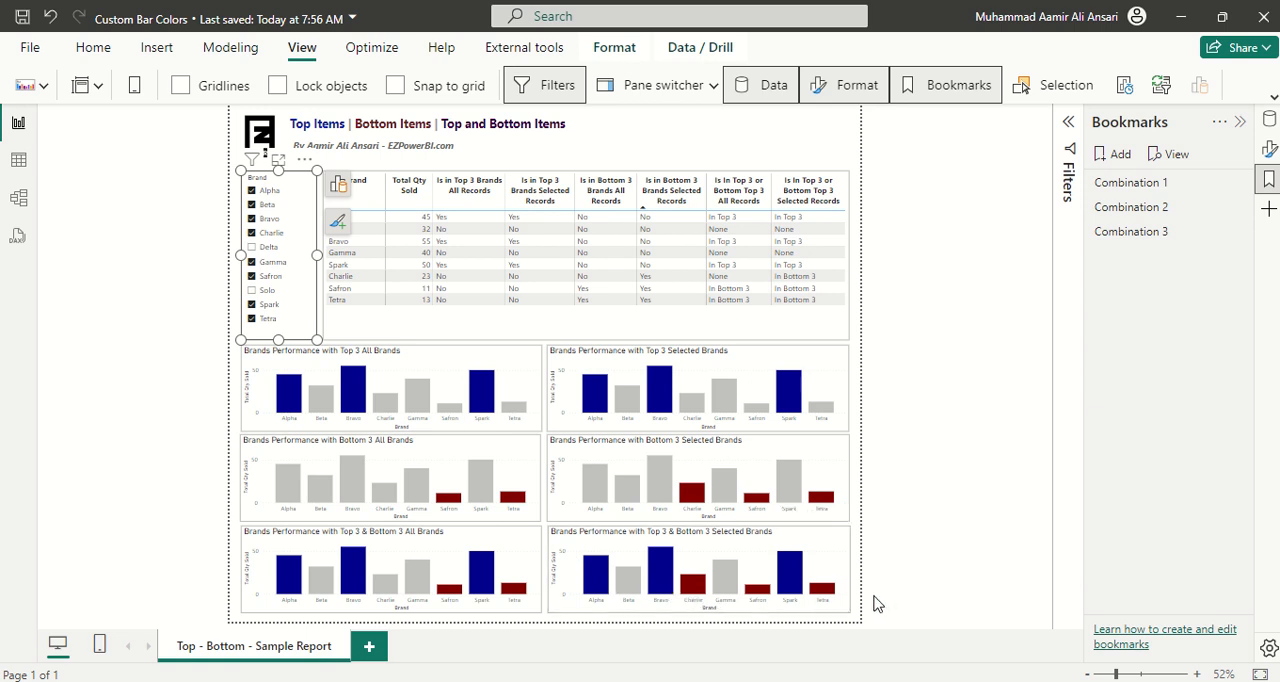
{"action": "mouse_move", "coordinate": [736, 588]}
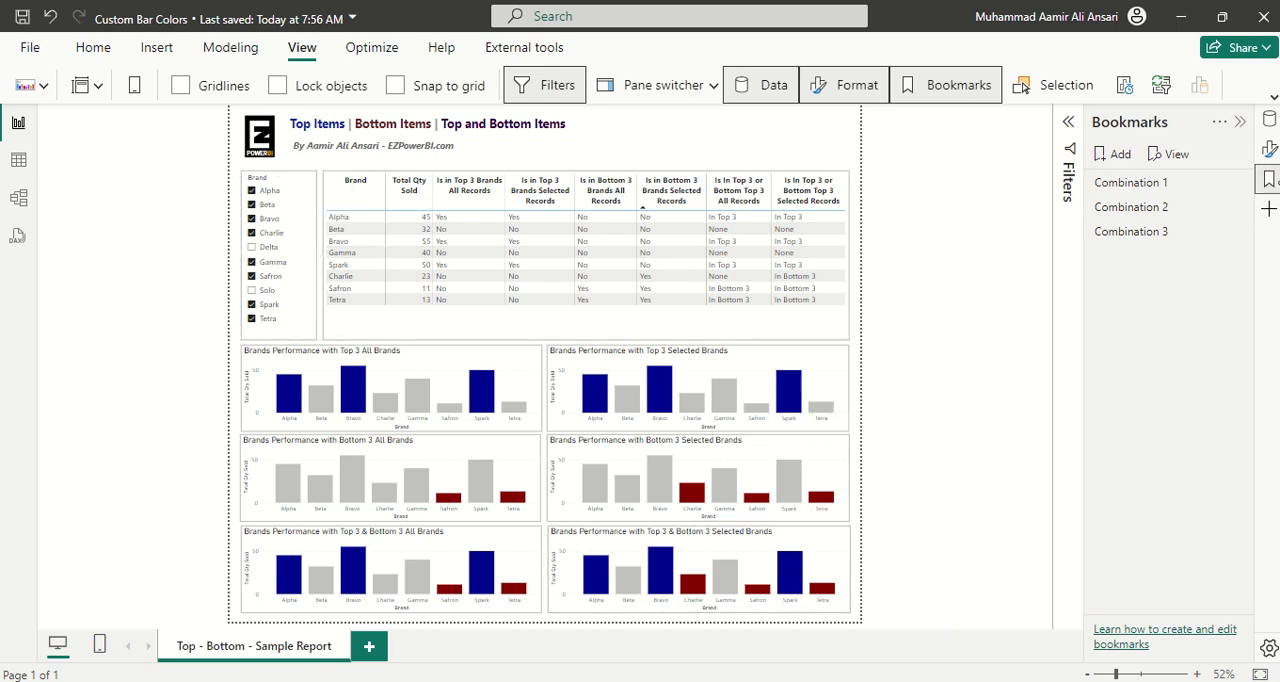
Expand the Data pane to list SalesRecord's fields and the Total Qty Sold measure
{"action": "left_click", "coordinate": [762, 84]}
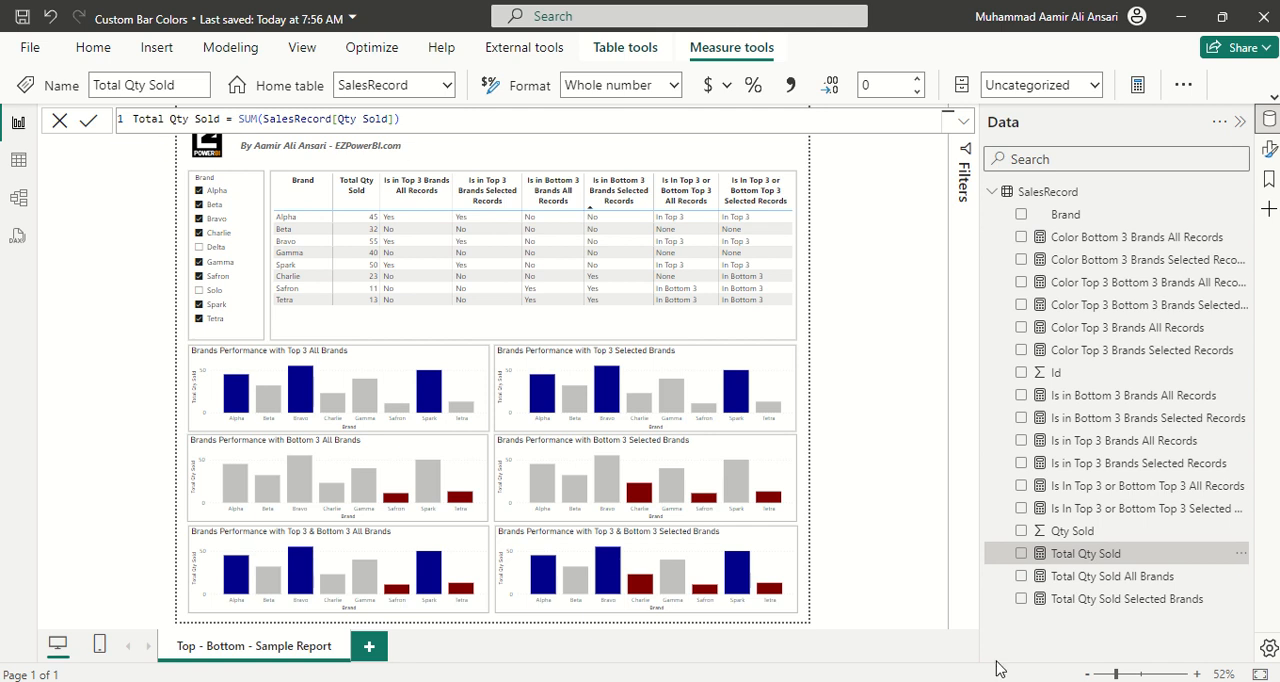
{"action": "mouse_move", "coordinate": [1056, 372]}
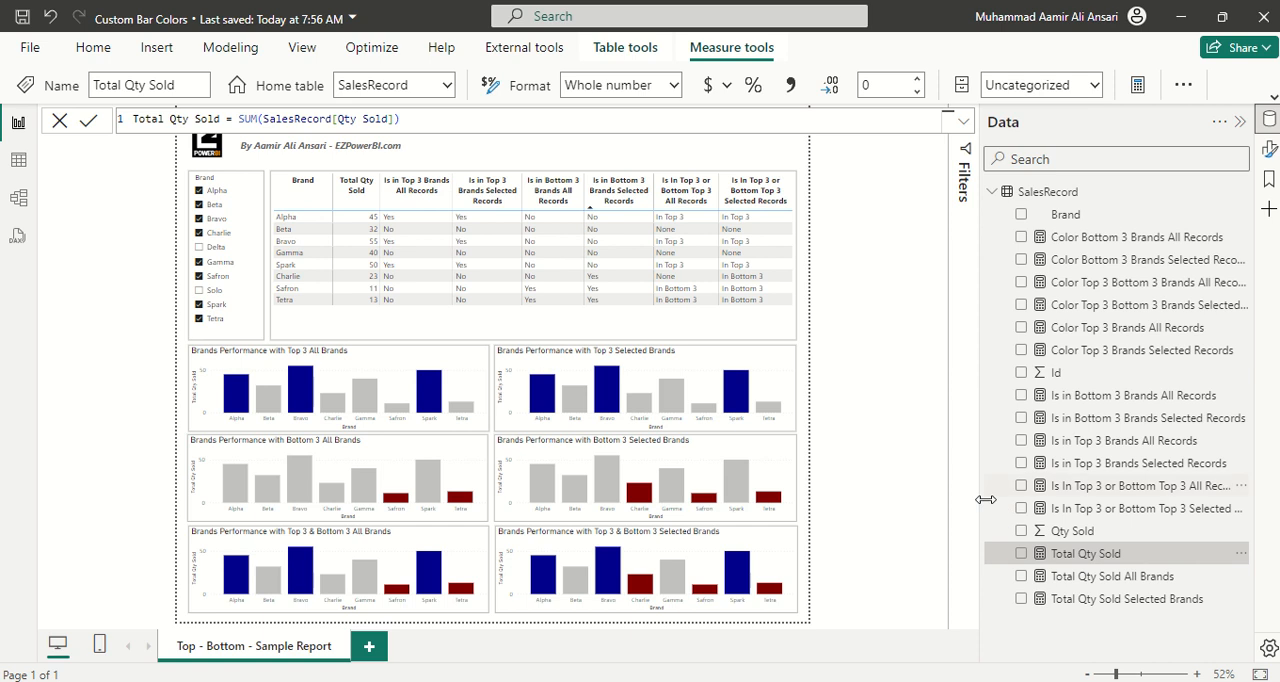
{"action": "mouse_move", "coordinate": [1152, 560]}
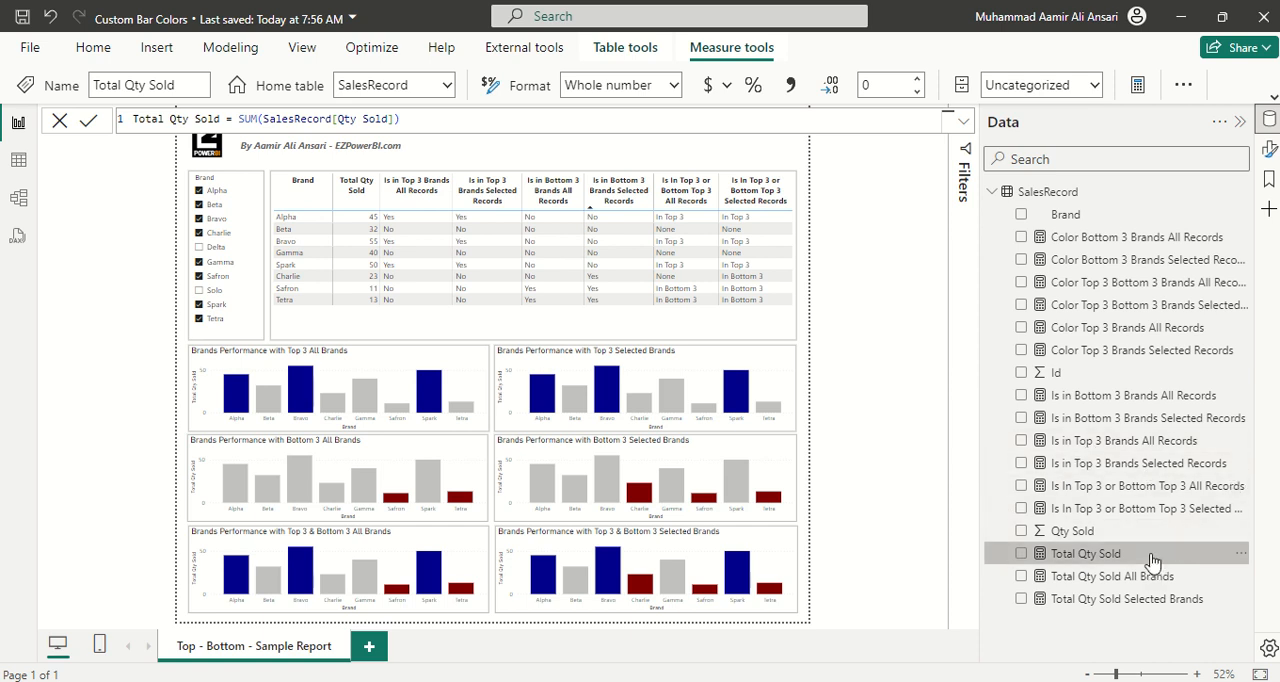
{"action": "mouse_move", "coordinate": [1082, 500]}
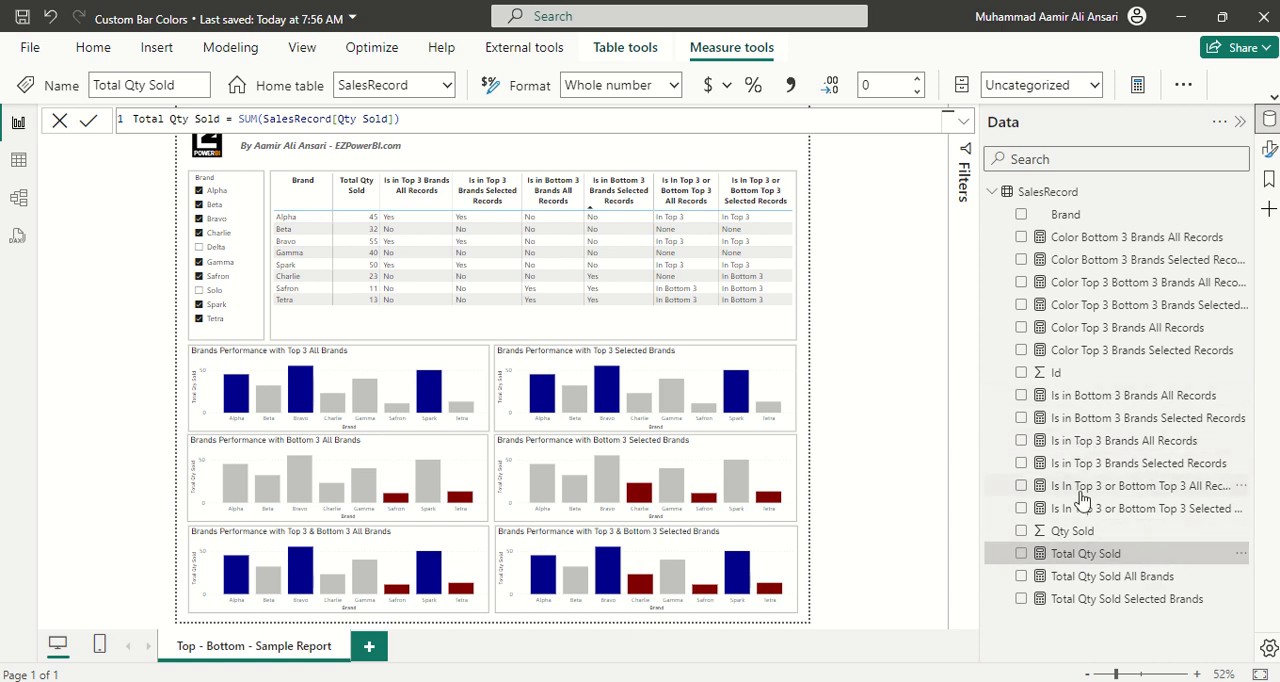
View Is in Top 3 Brands All Records (ALL) then Selected Records (ALLSELECTED) formulas
{"action": "left_click", "coordinate": [1124, 440]}
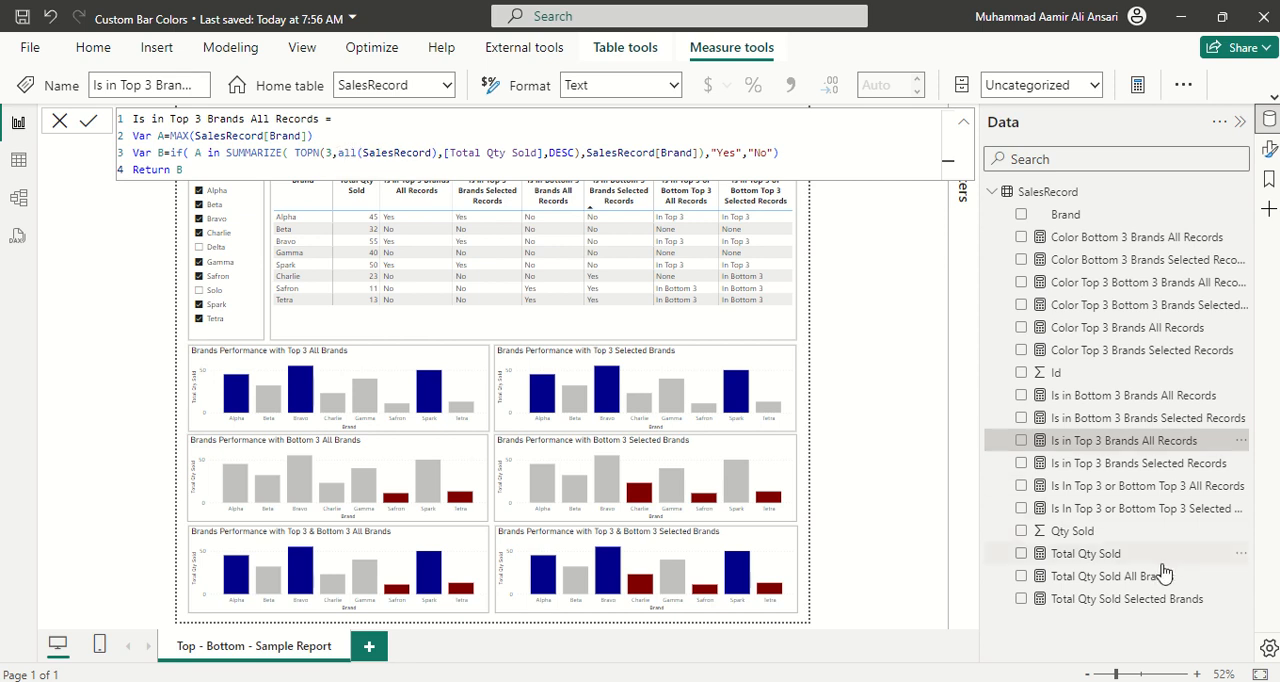
{"action": "mouse_move", "coordinate": [1138, 462]}
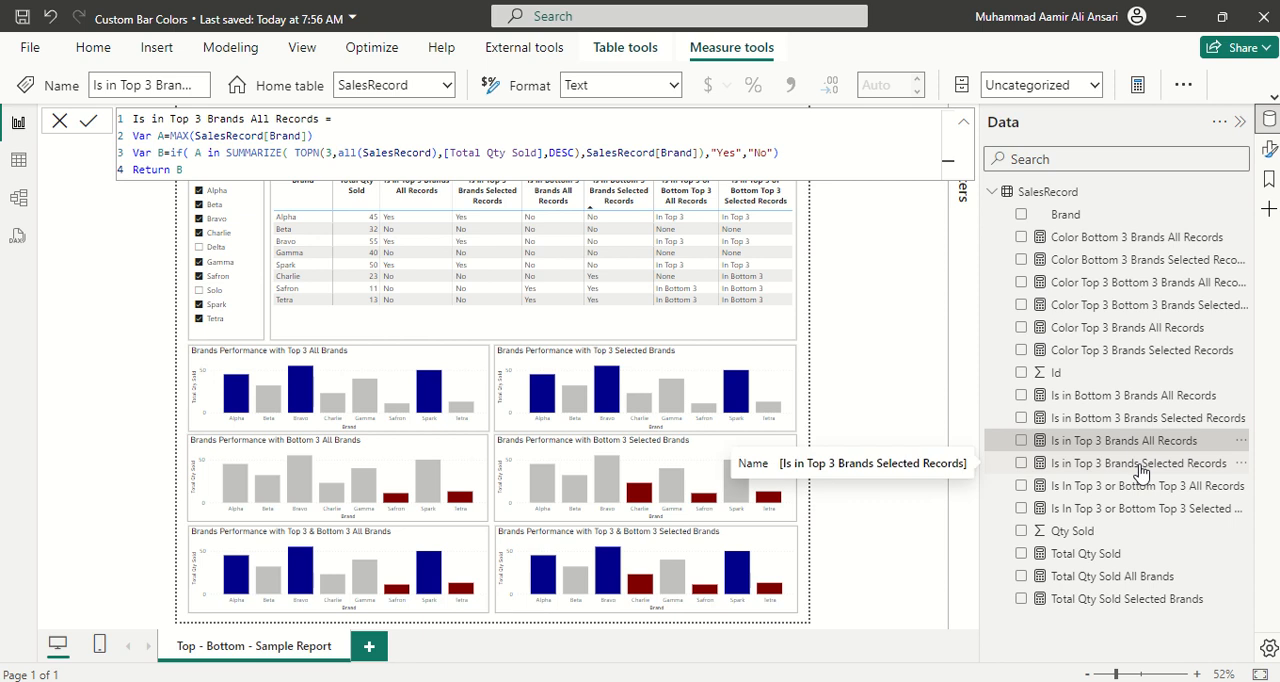
{"action": "left_click", "coordinate": [1138, 462]}
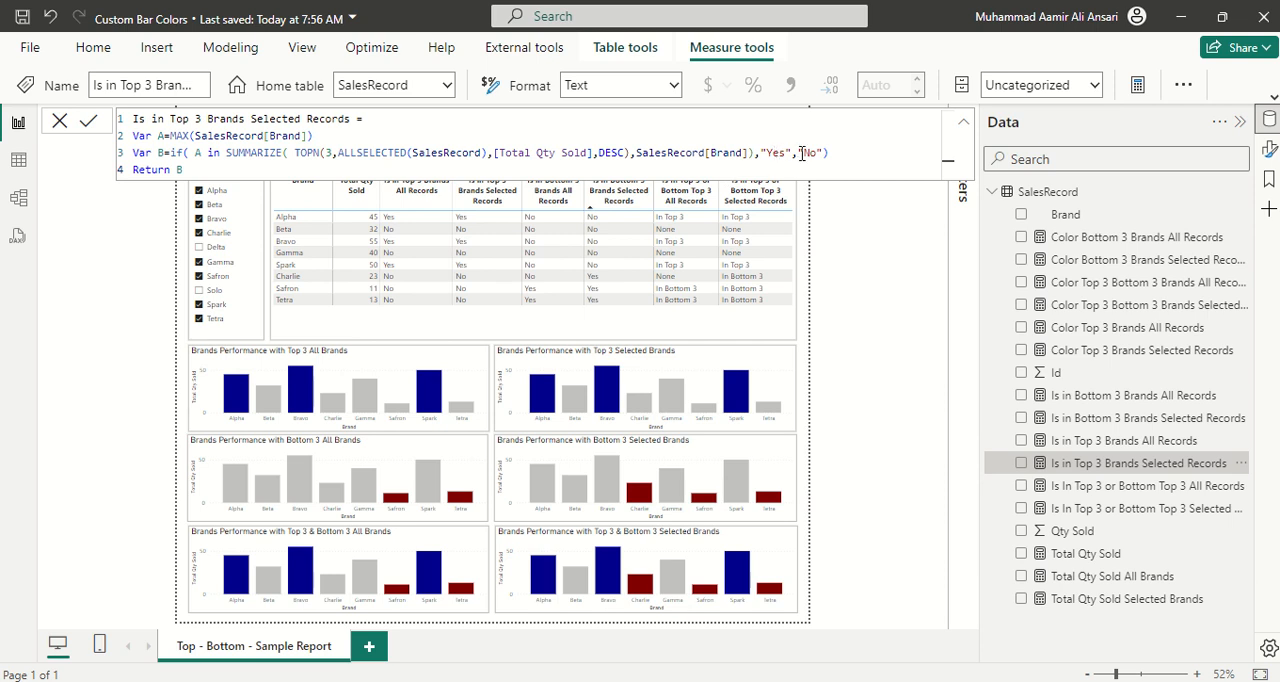
{"action": "mouse_move", "coordinate": [932, 398]}
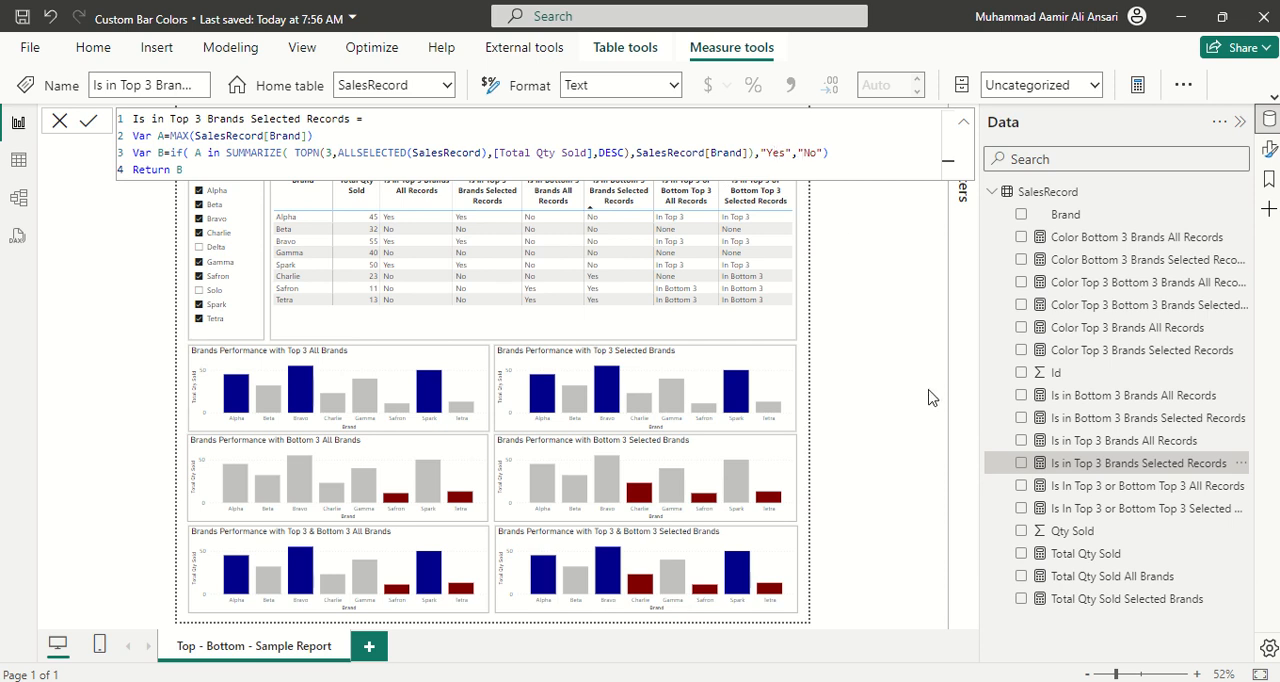
{"action": "mouse_move", "coordinate": [948, 508]}
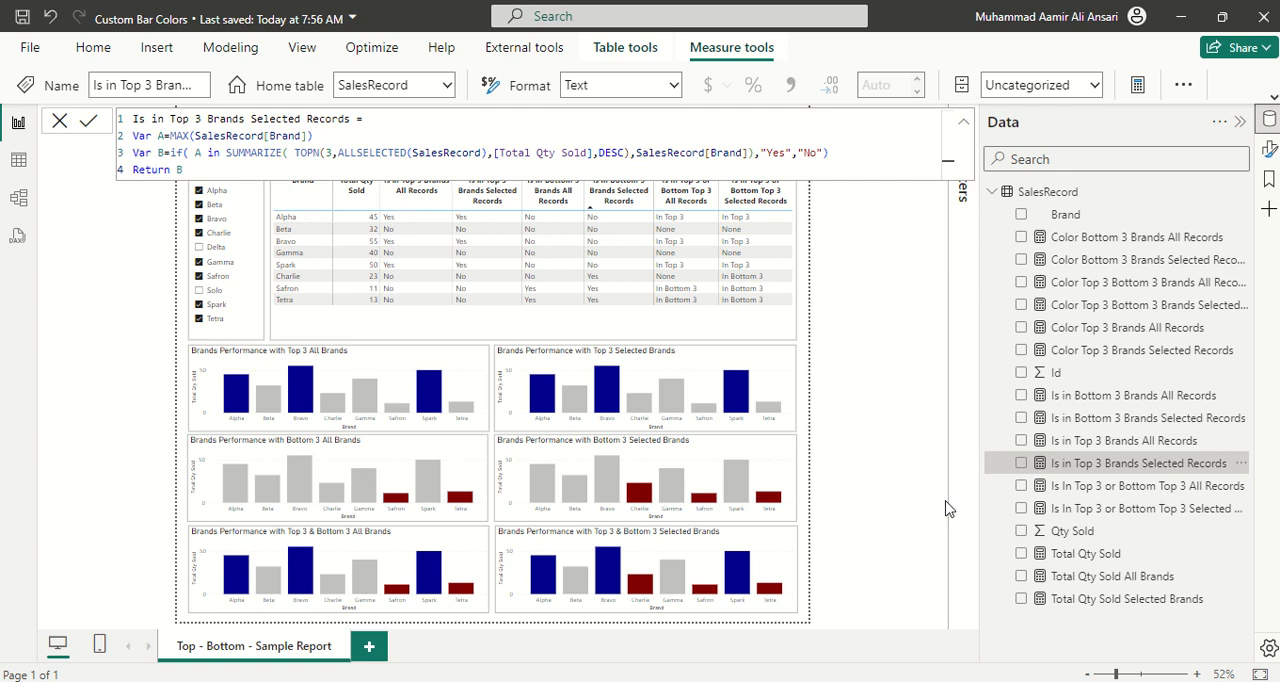
{"action": "mouse_move", "coordinate": [1104, 240]}
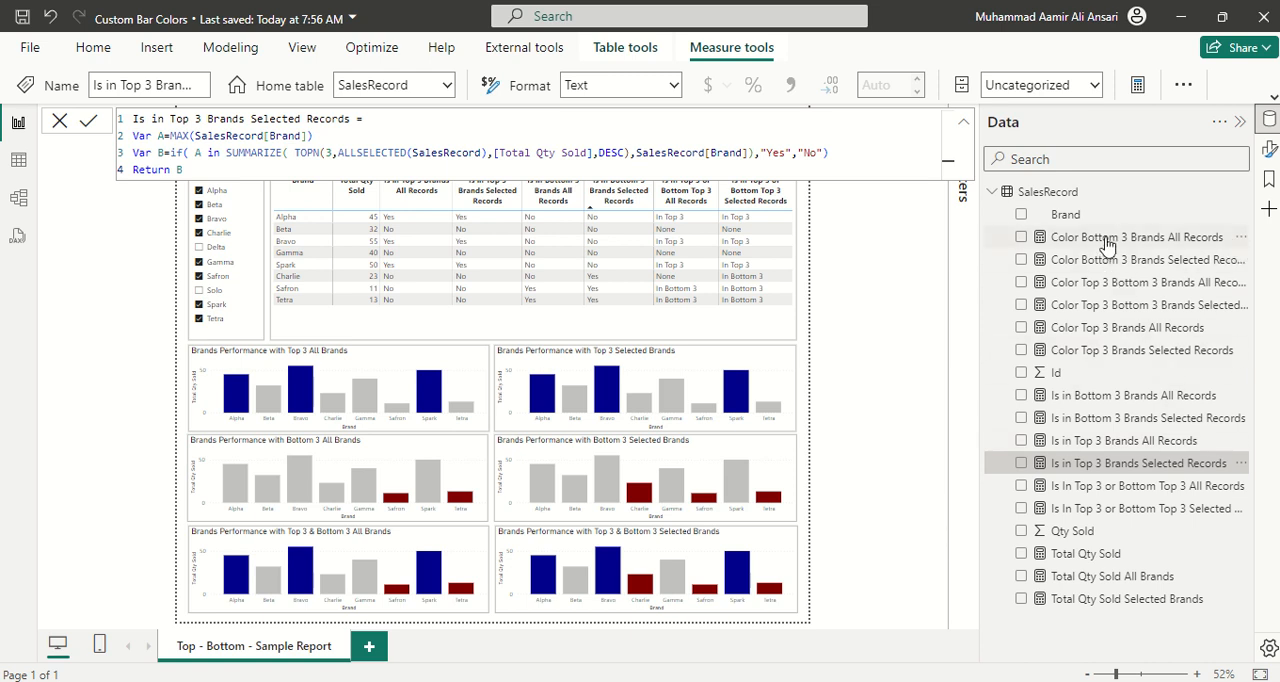
{"action": "mouse_move", "coordinate": [1100, 328]}
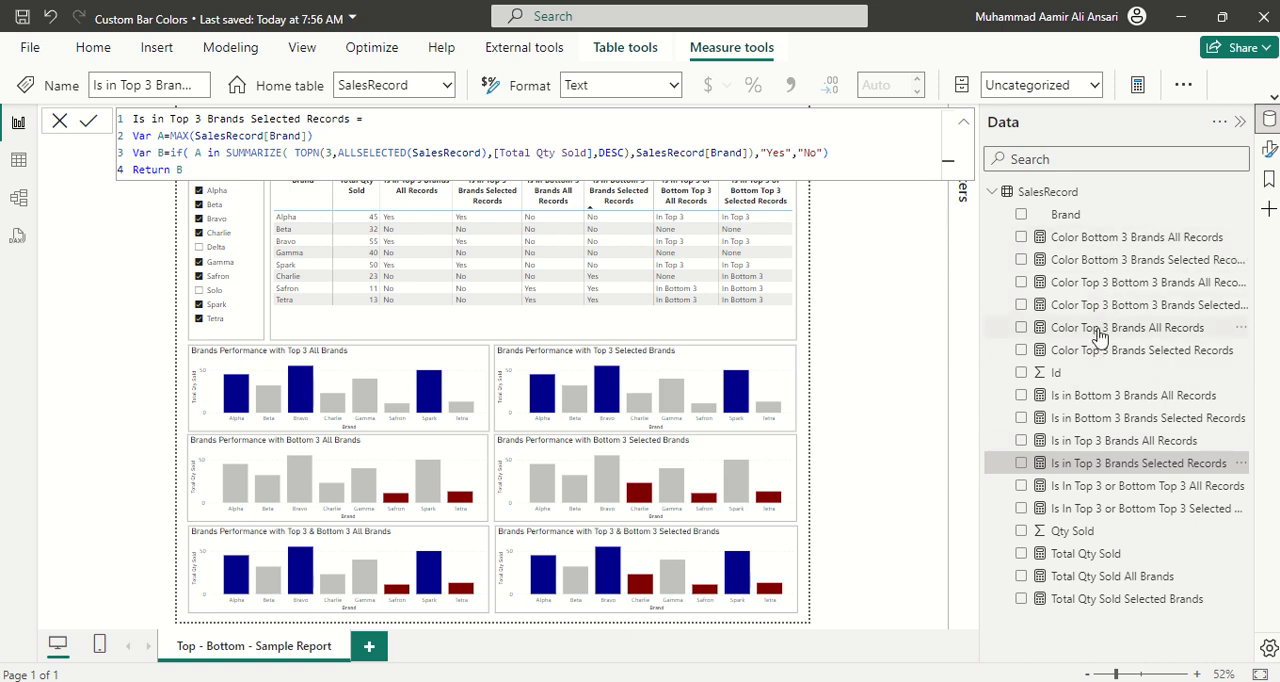
{"action": "mouse_move", "coordinate": [1128, 328]}
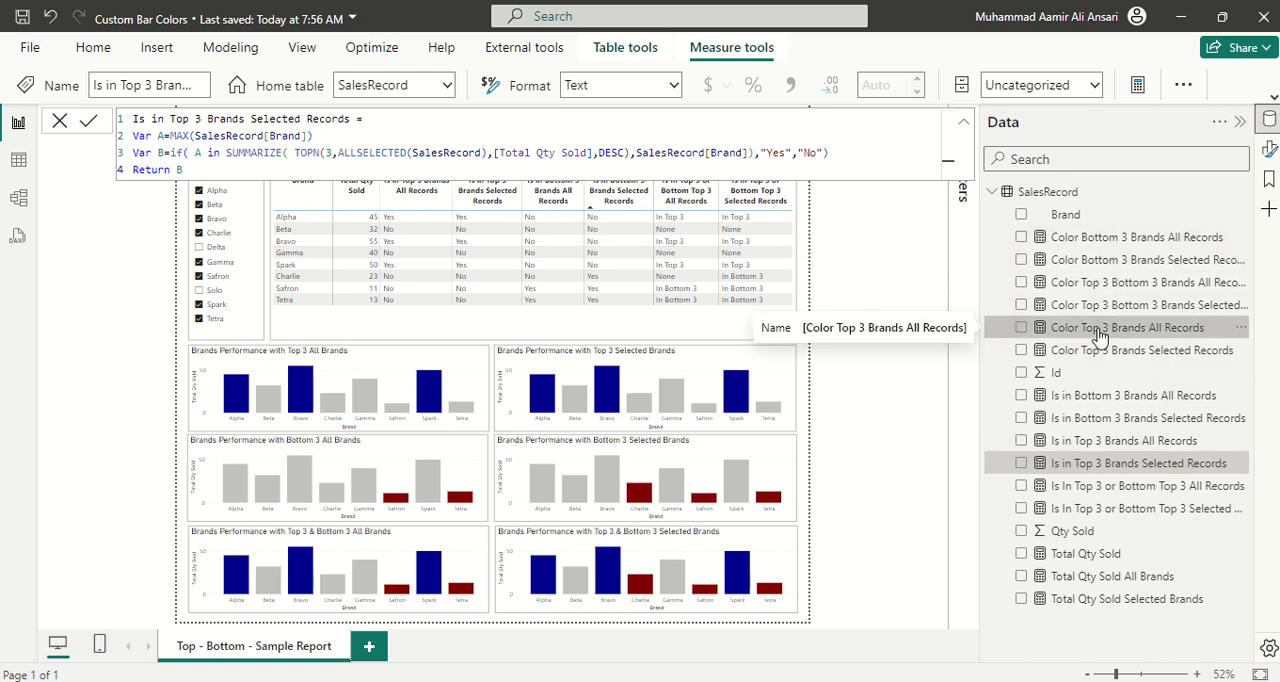
View both Color Top 3 Brands measures returning DarkBlue for top-3, Silver otherwise
{"action": "left_click", "coordinate": [1128, 328]}
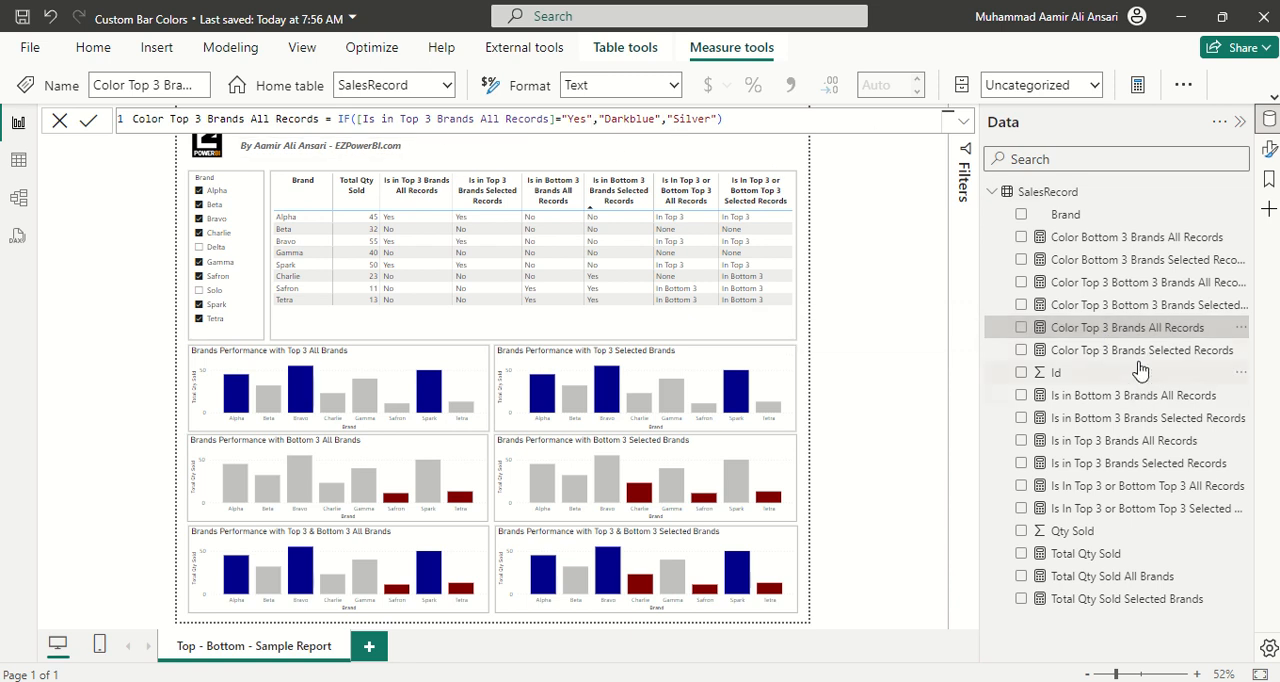
{"action": "left_click", "coordinate": [1140, 348]}
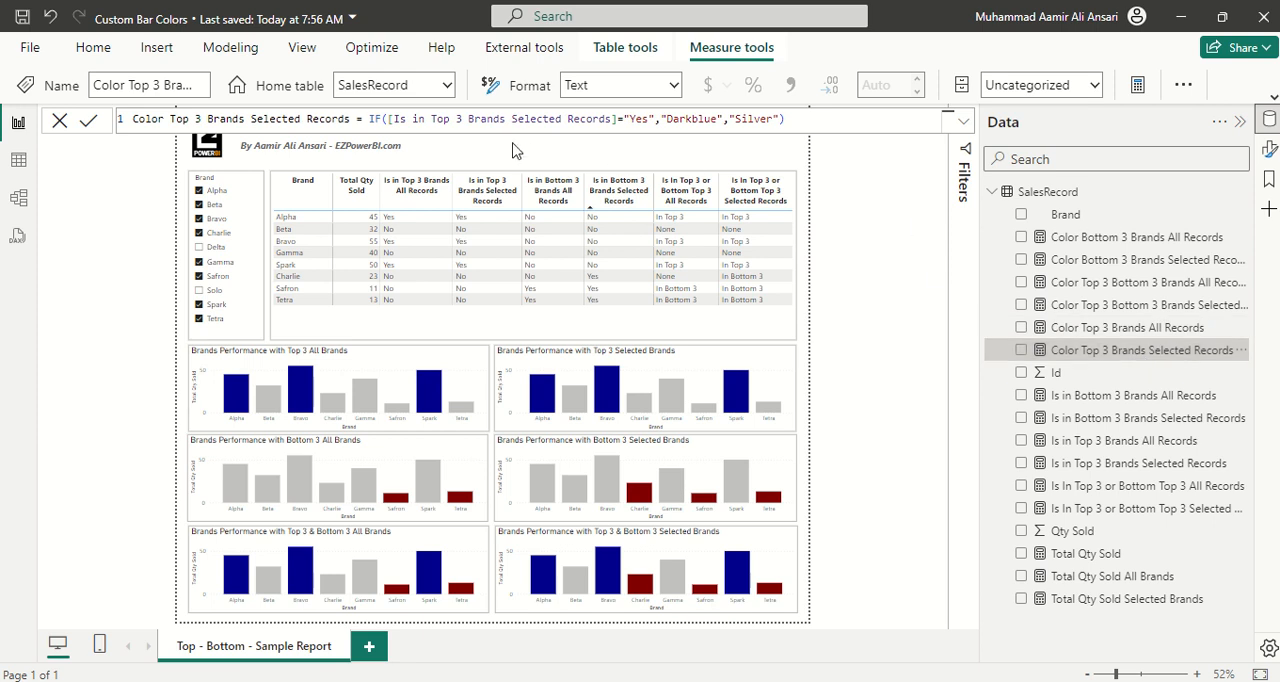
{"action": "mouse_move", "coordinate": [720, 140]}
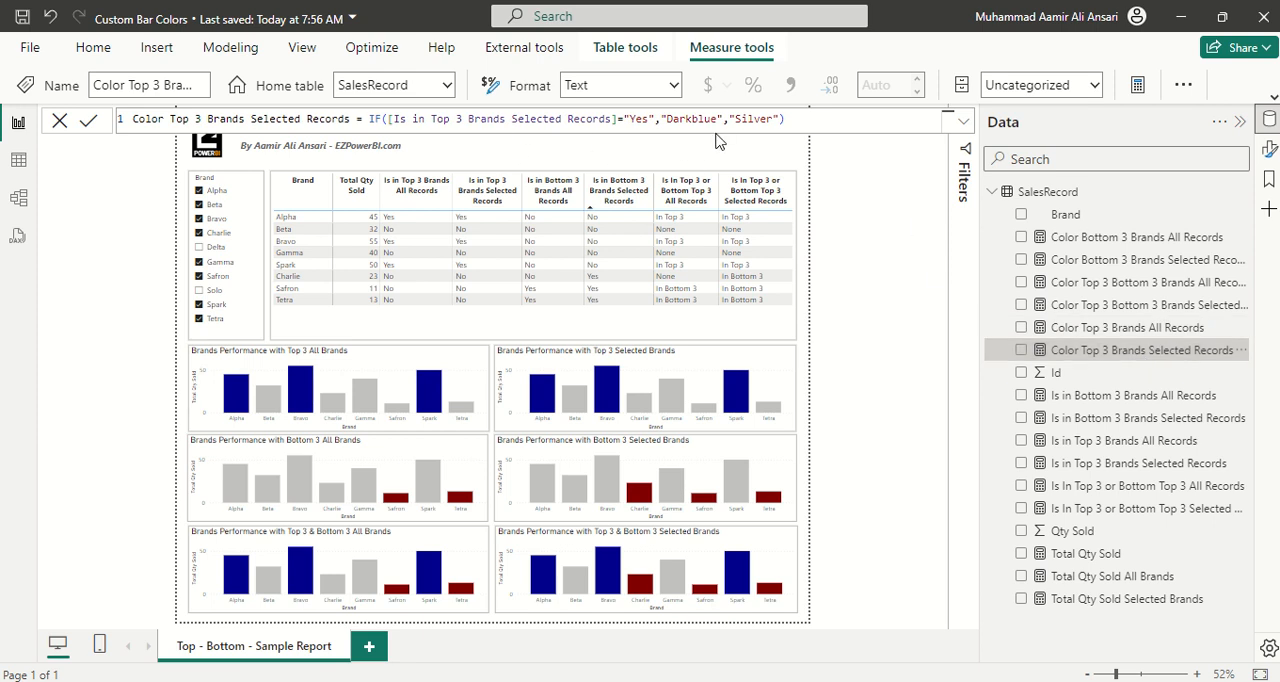
{"action": "mouse_move", "coordinate": [1128, 292]}
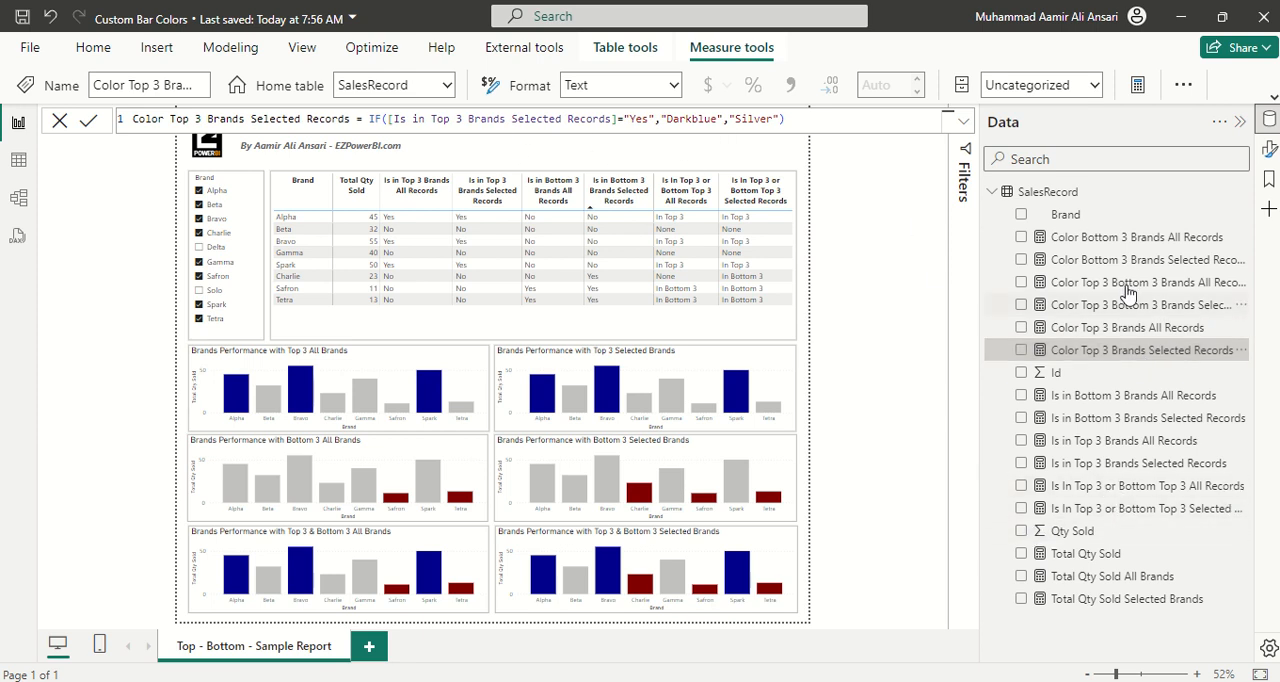
{"action": "mouse_move", "coordinate": [1136, 282]}
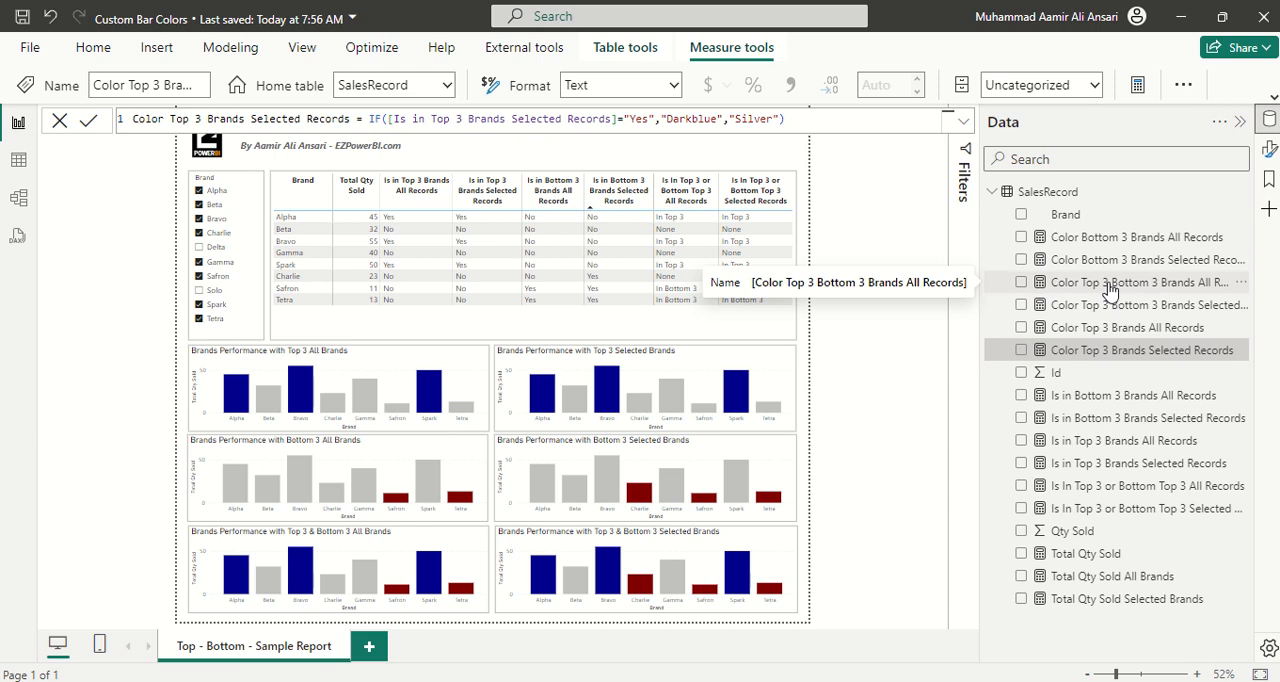
View Color Top 3 Bottom 3 Brands All Records: DarkBlue top-3, Maroon bottom-3, else Silver
{"action": "left_click", "coordinate": [1140, 282]}
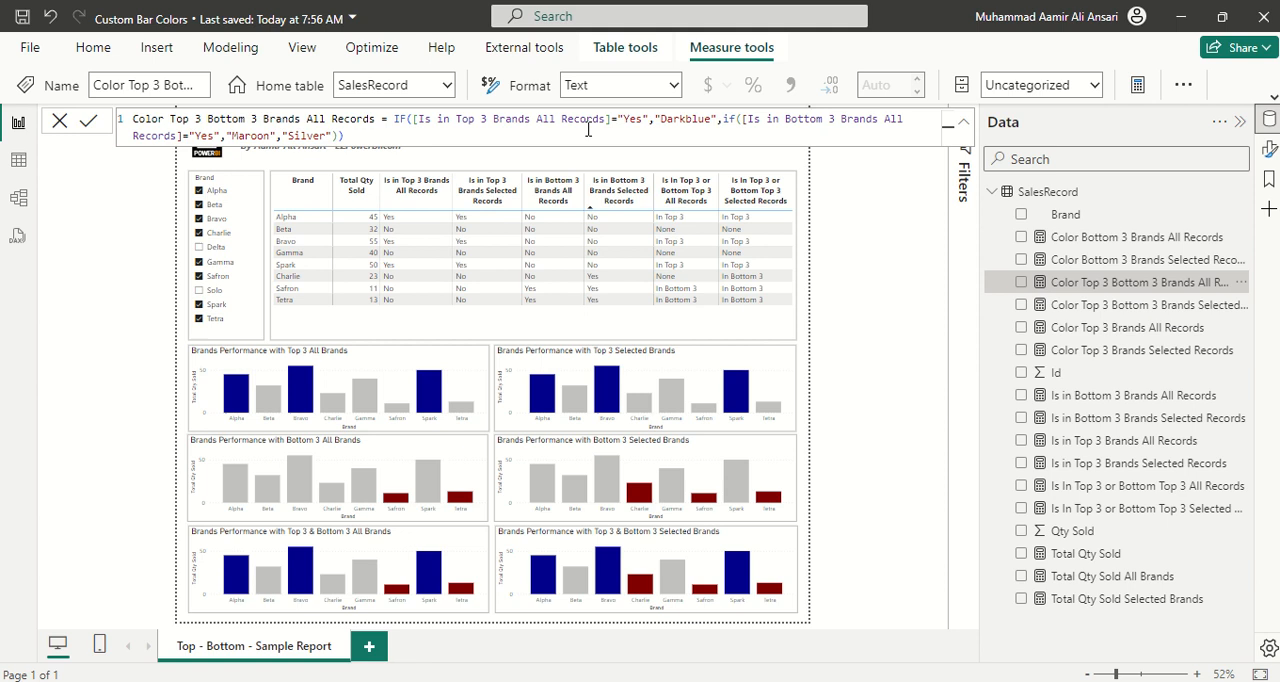
{"action": "mouse_move", "coordinate": [658, 122]}
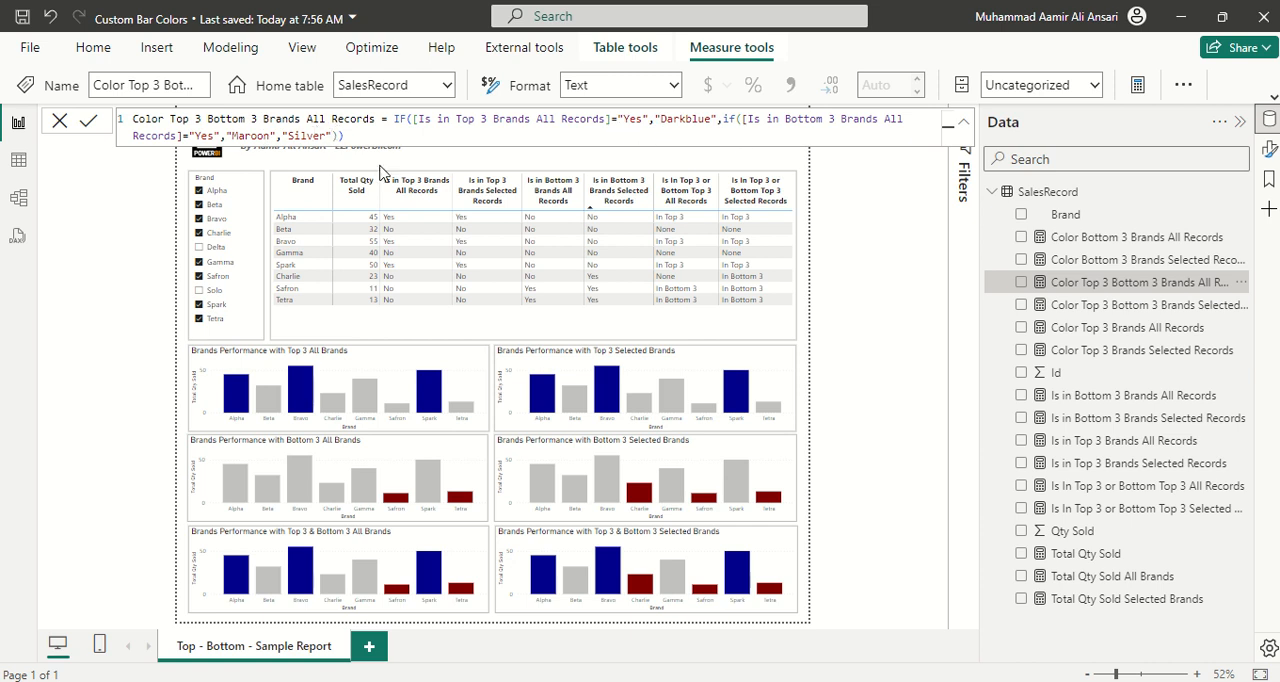
{"action": "mouse_move", "coordinate": [918, 462]}
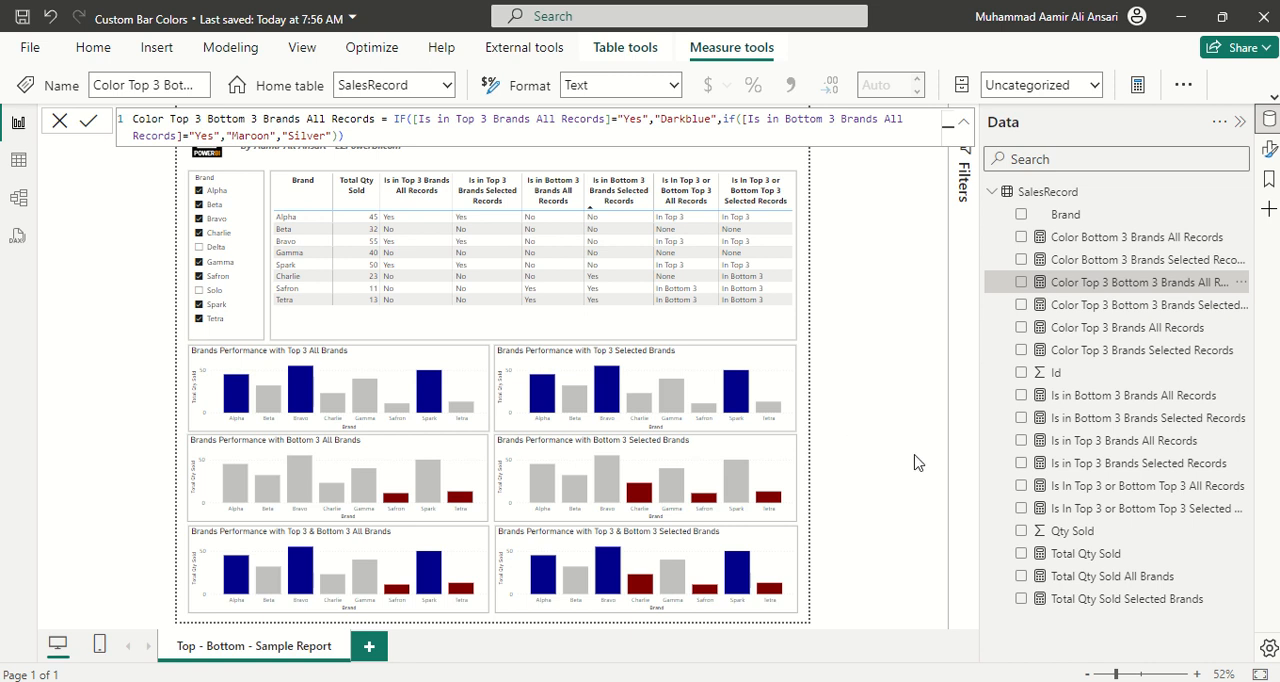
{"action": "mouse_move", "coordinate": [864, 346]}
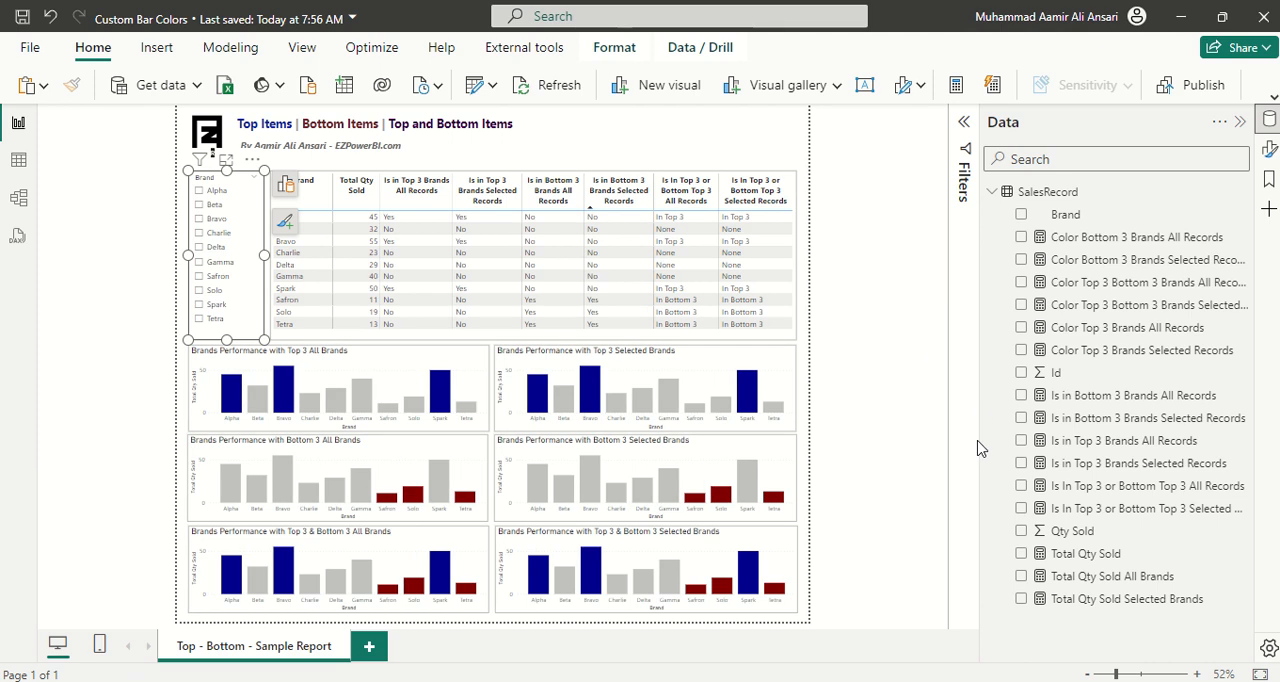
{"action": "left_click", "coordinate": [1020, 214]}
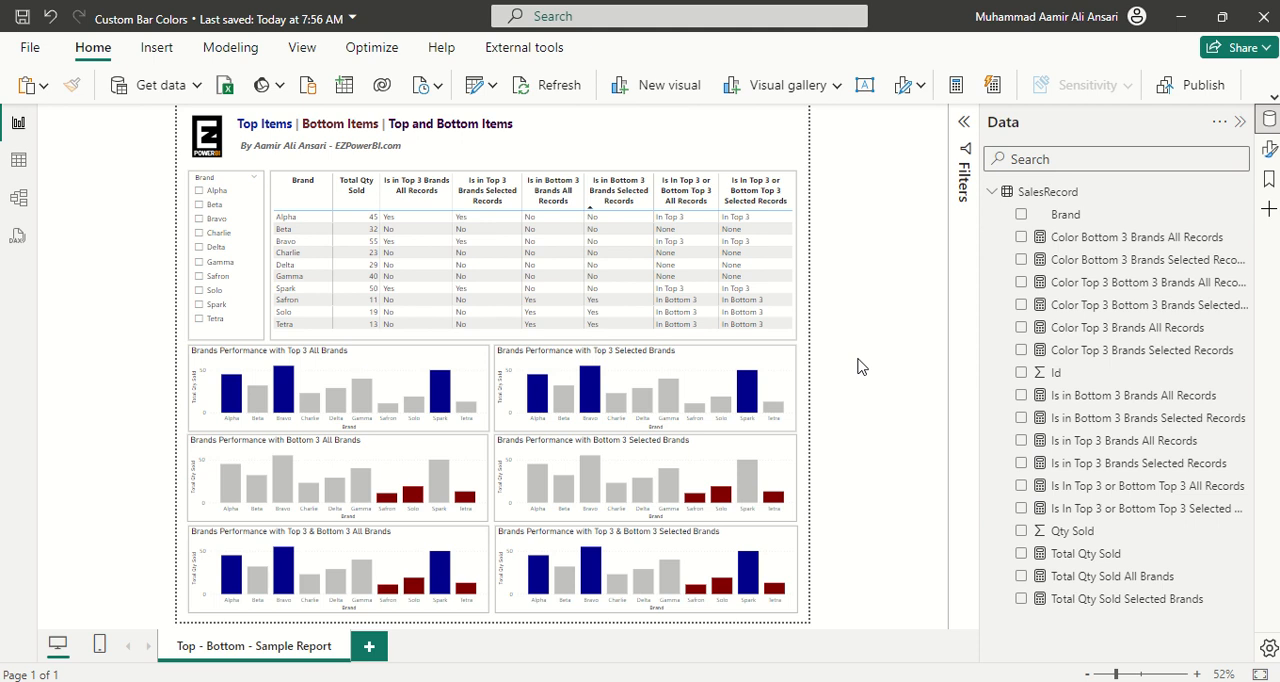
{"action": "mouse_move", "coordinate": [904, 416]}
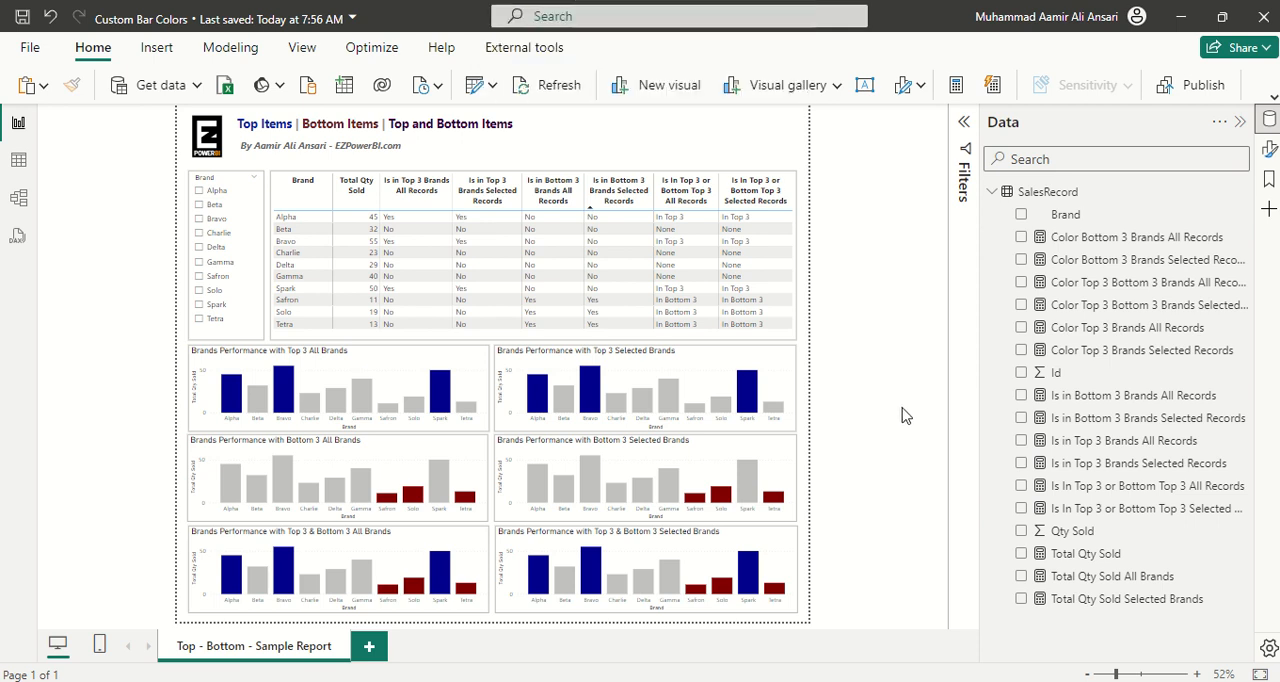